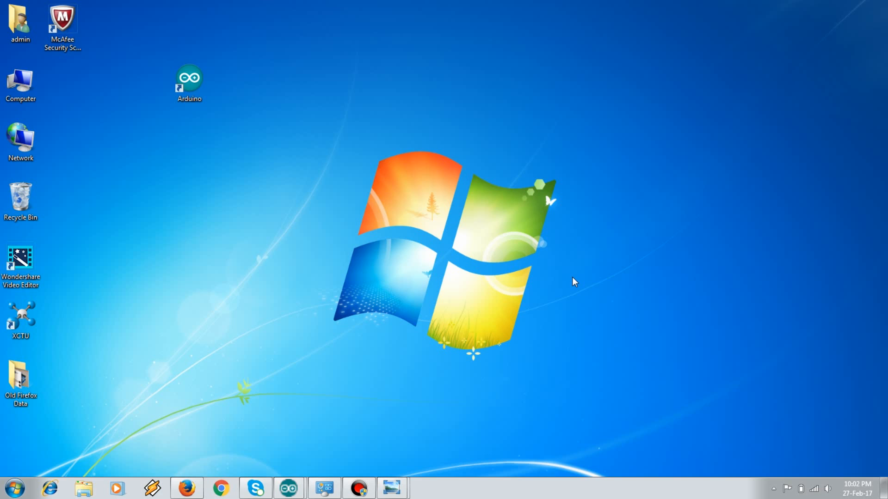
mouse_move(418, 403)
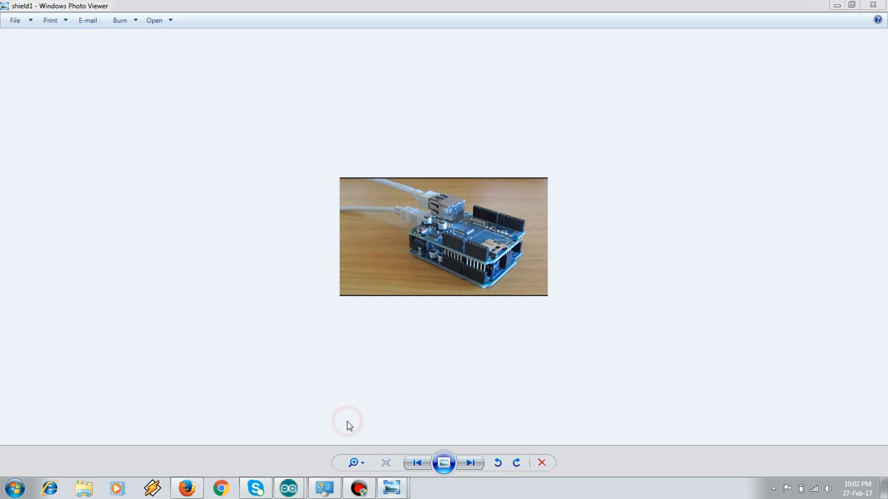
mouse_move(459, 265)
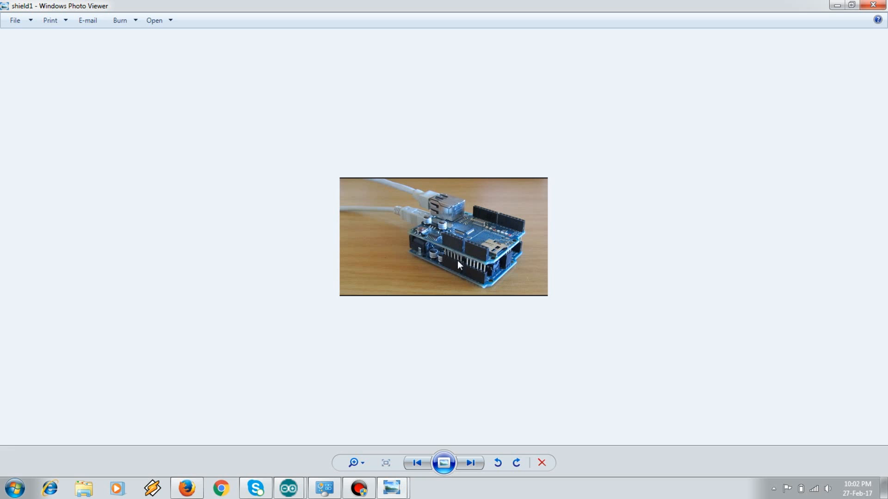
mouse_move(468, 266)
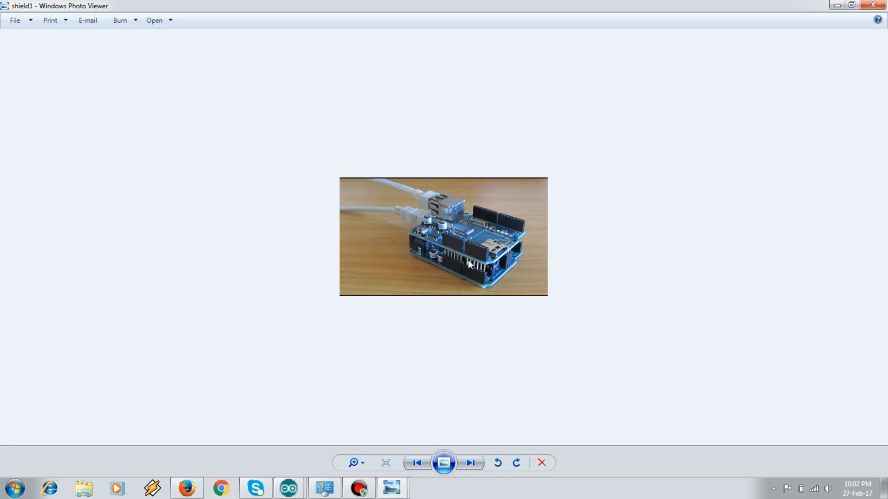
mouse_move(480, 250)
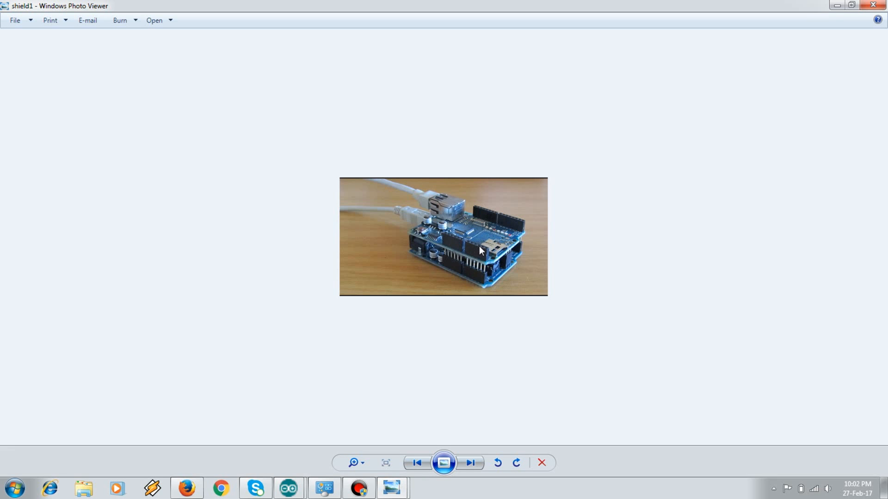
mouse_move(405, 214)
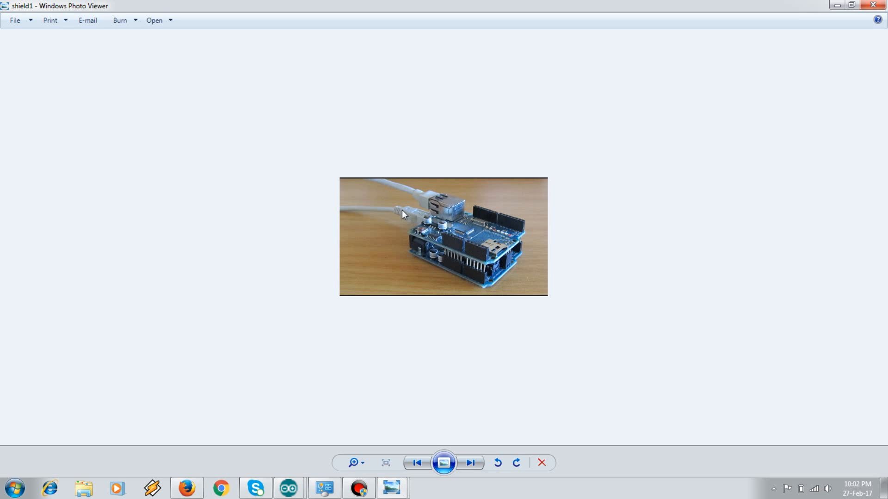
mouse_move(409, 216)
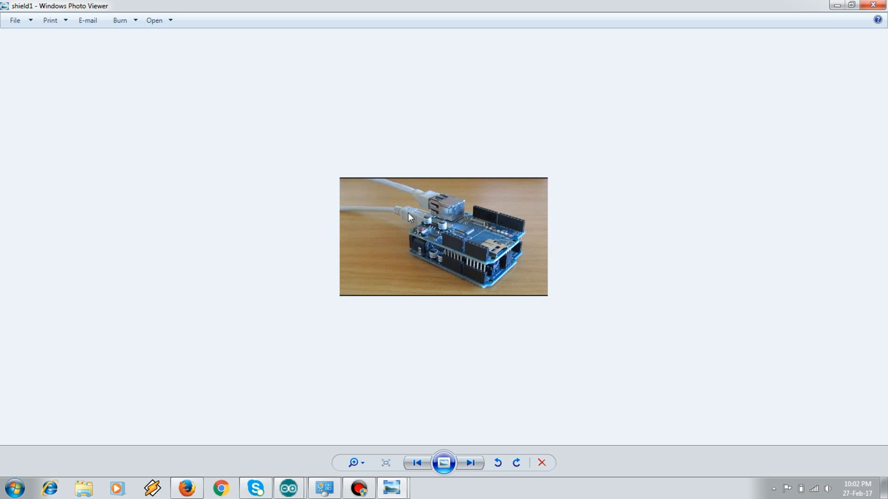
mouse_move(413, 196)
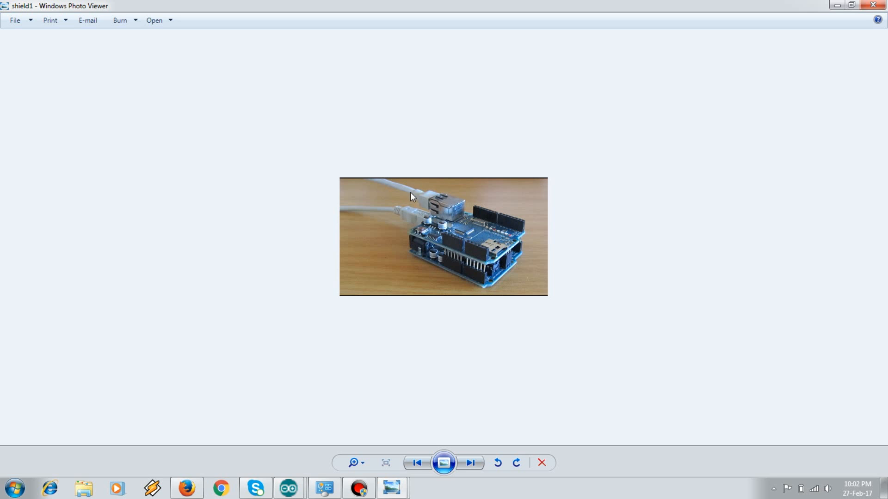
mouse_move(425, 190)
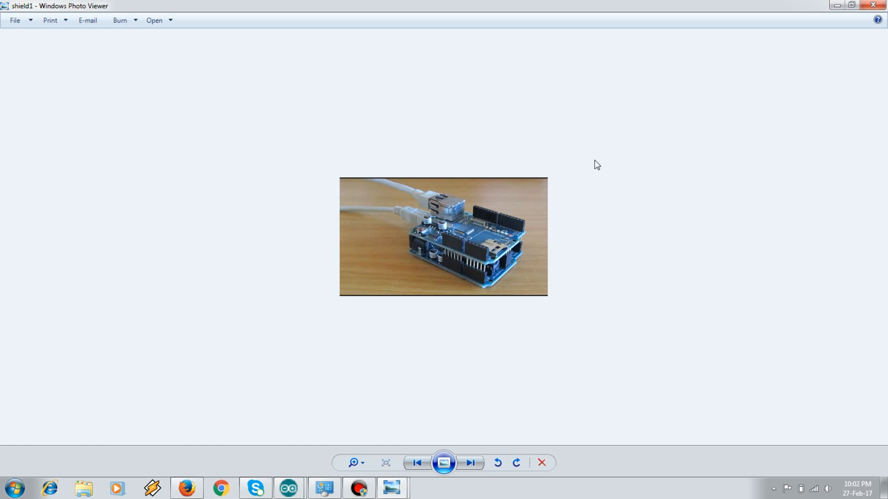
mouse_move(392, 487)
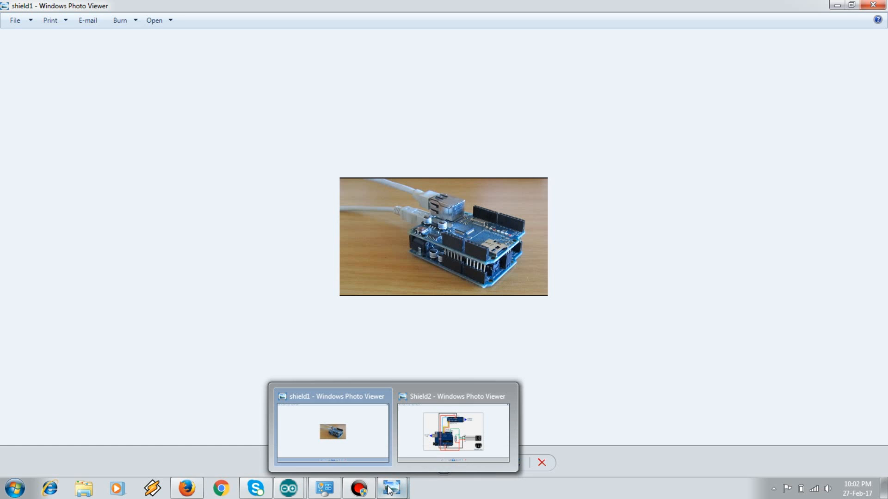
Review the Shield2 wiring diagram, then minimize the Photo Viewer windows to show the desktop
click(452, 430)
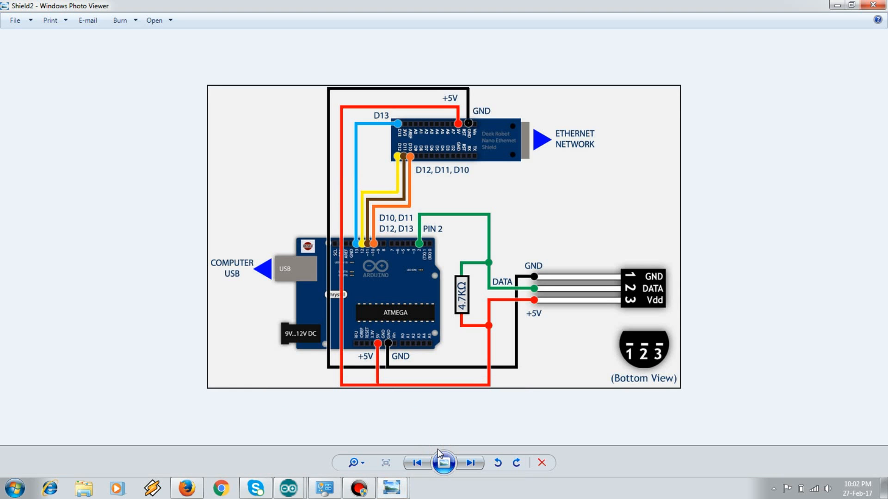
mouse_move(372, 182)
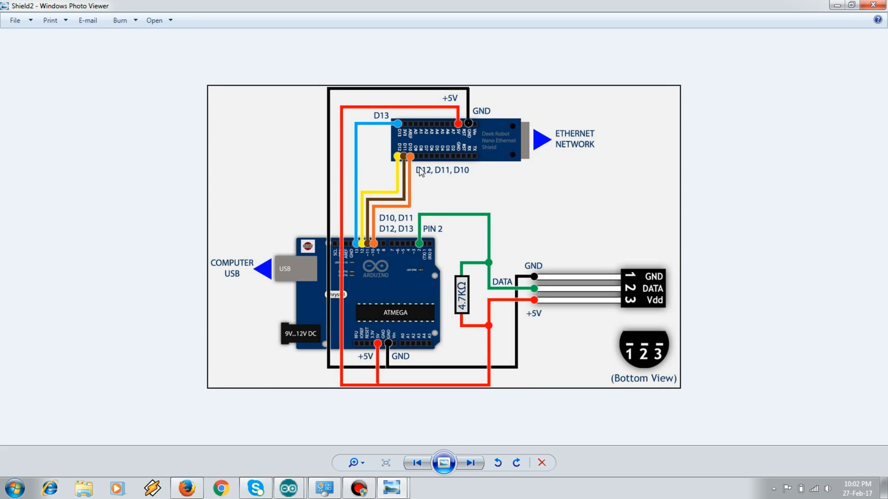
mouse_move(841, 69)
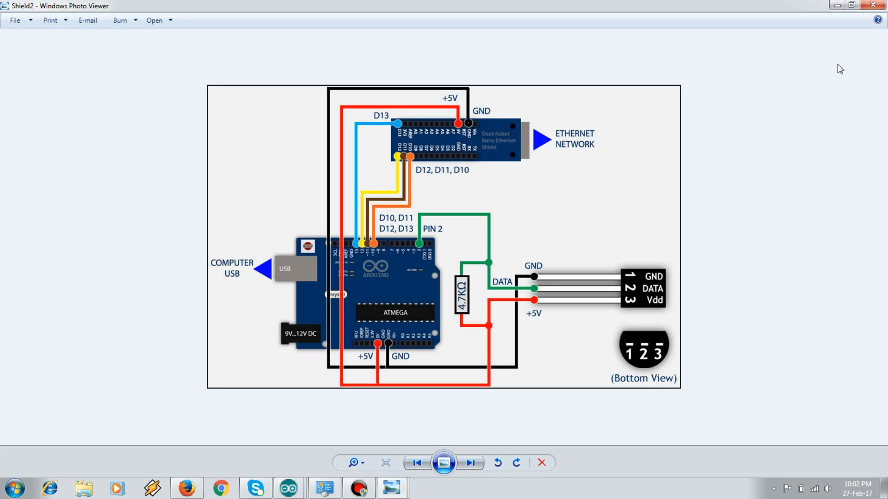
mouse_move(836, 6)
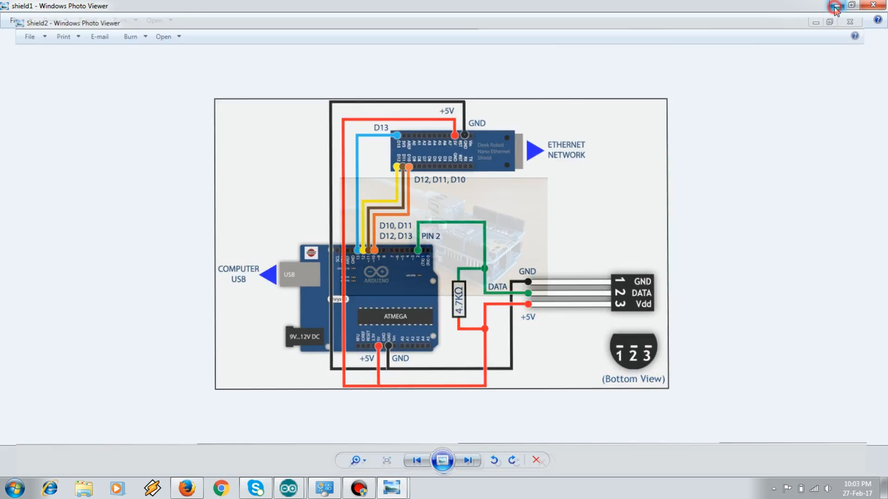
click(835, 8)
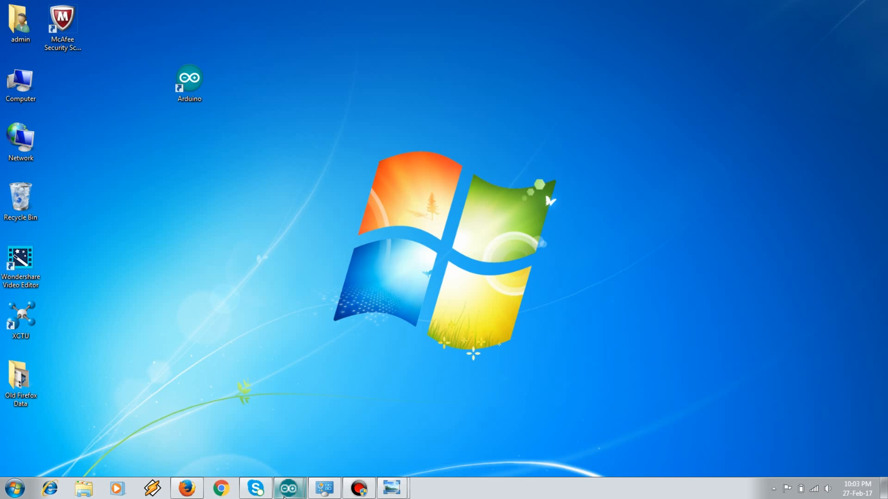
mouse_move(288, 487)
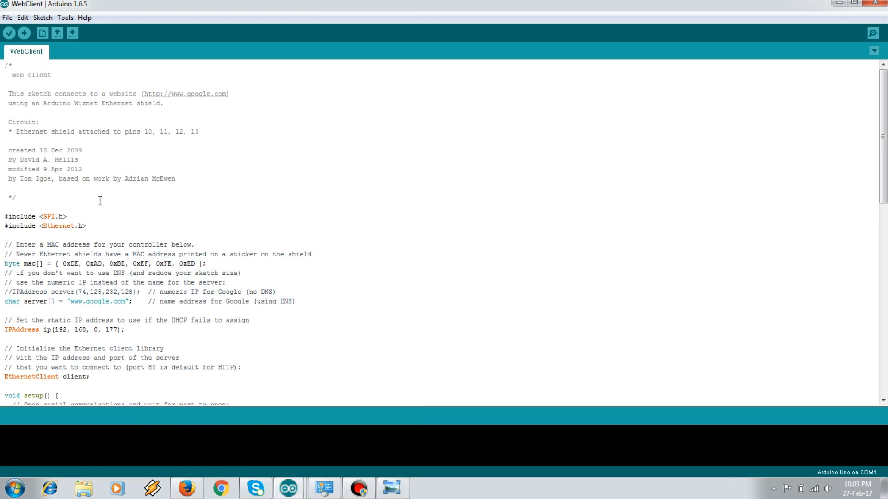
Read through the WebClient sketch's static IP line, Ethernet.begin setup and HTTP request section
drag(3, 217, 85, 226)
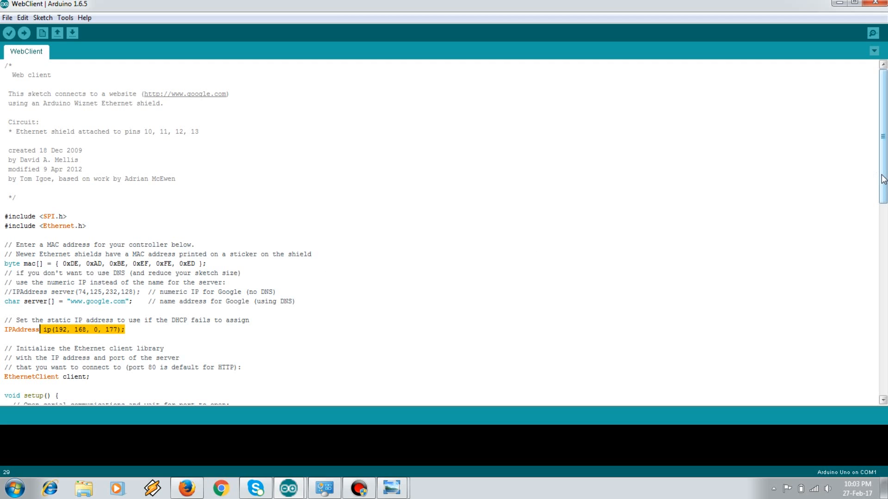
scroll(down, 3)
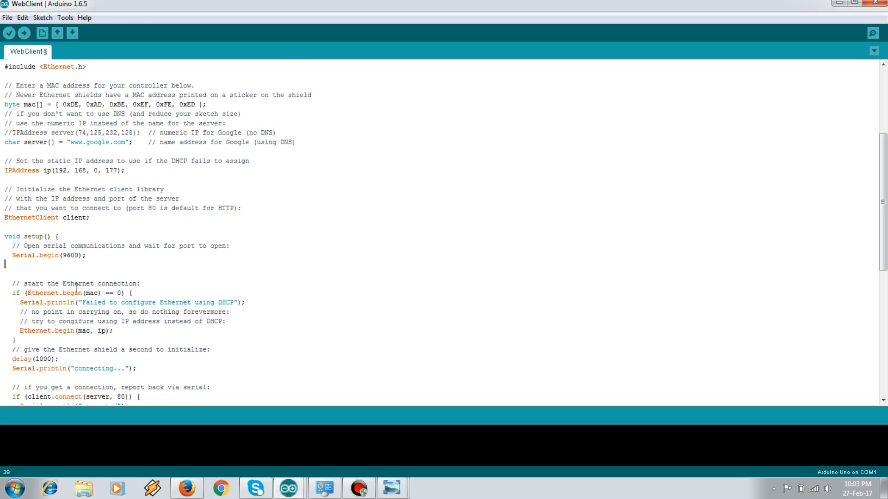
double_click(44, 293)
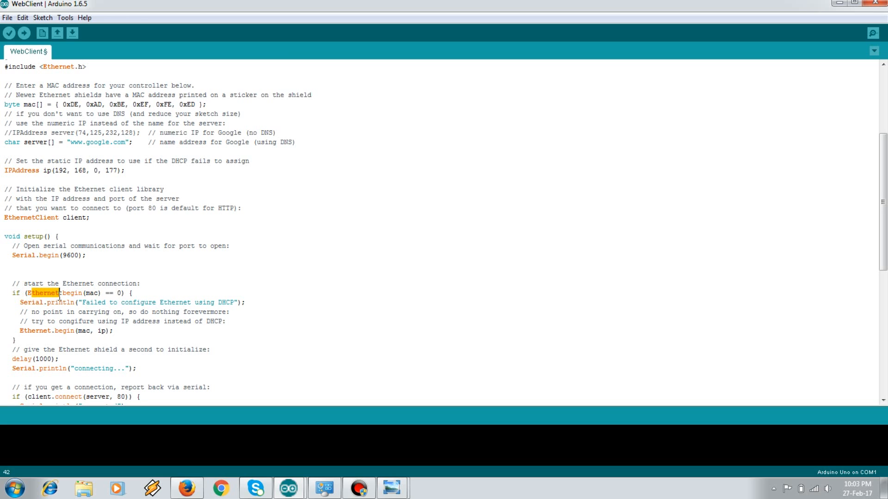
drag(51, 293, 105, 293)
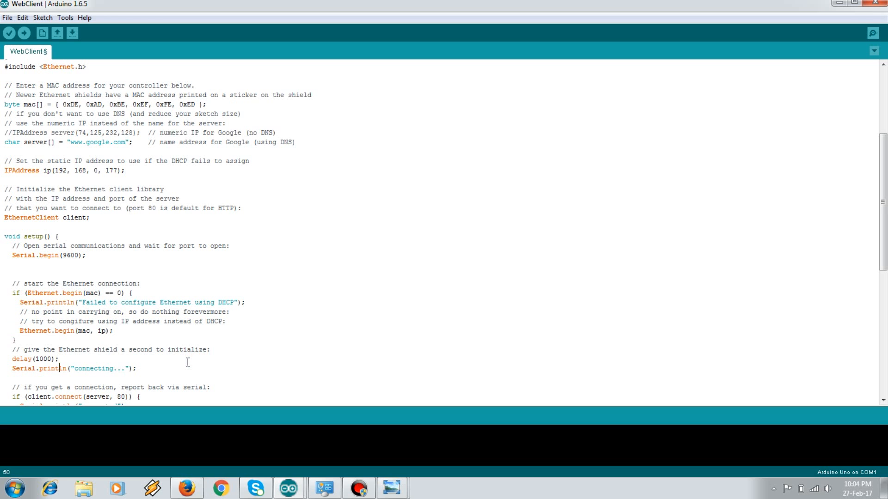
scroll(down, 3)
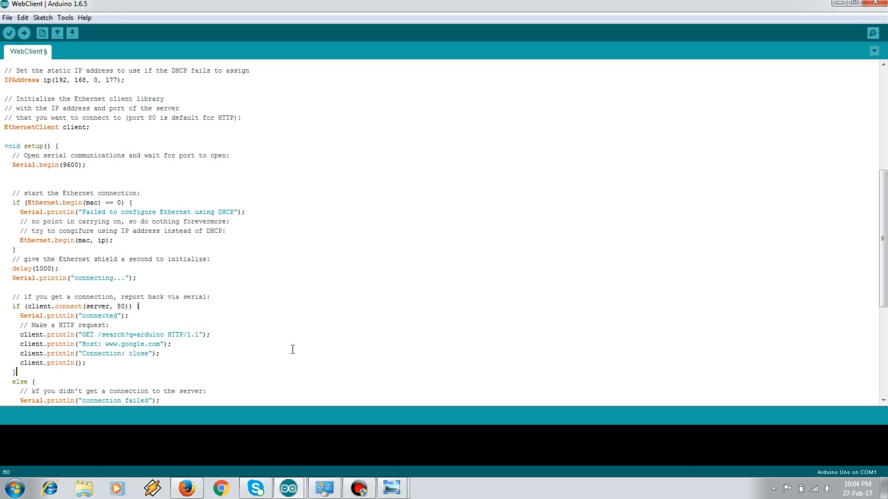
scroll(down, 3)
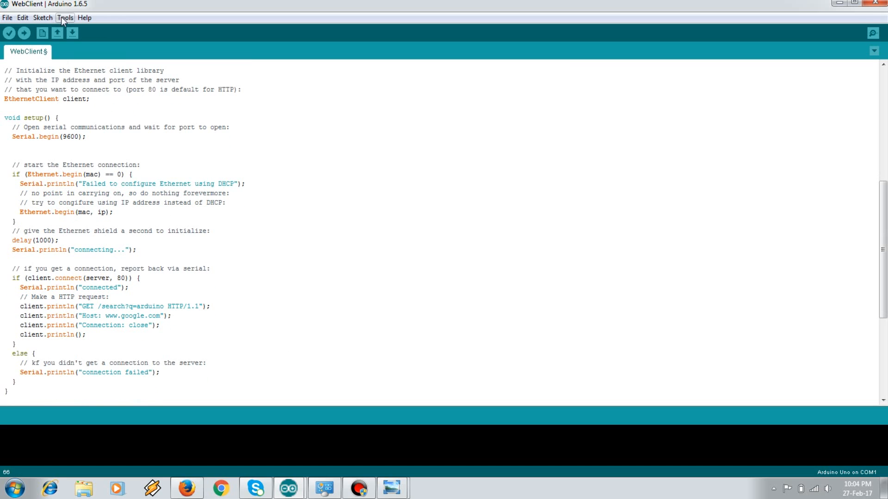
Select port COM13, upload the WebClient sketch and bring up the Serial Monitor
click(65, 18)
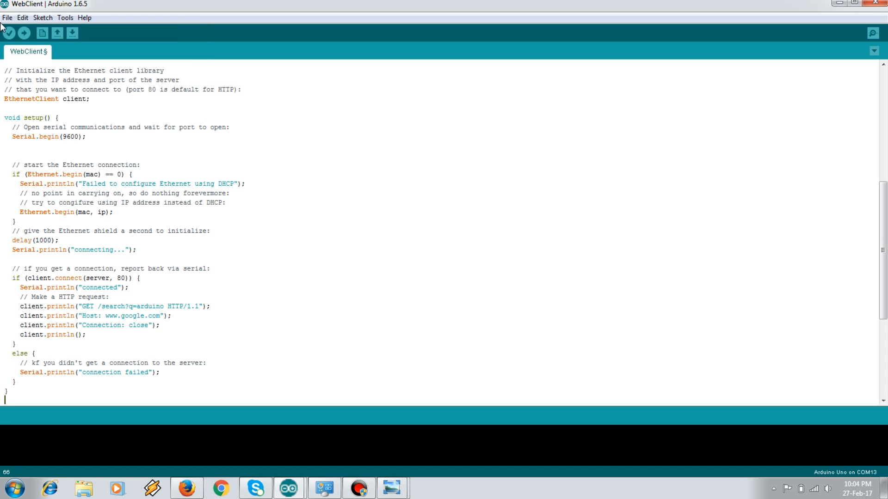
click(26, 33)
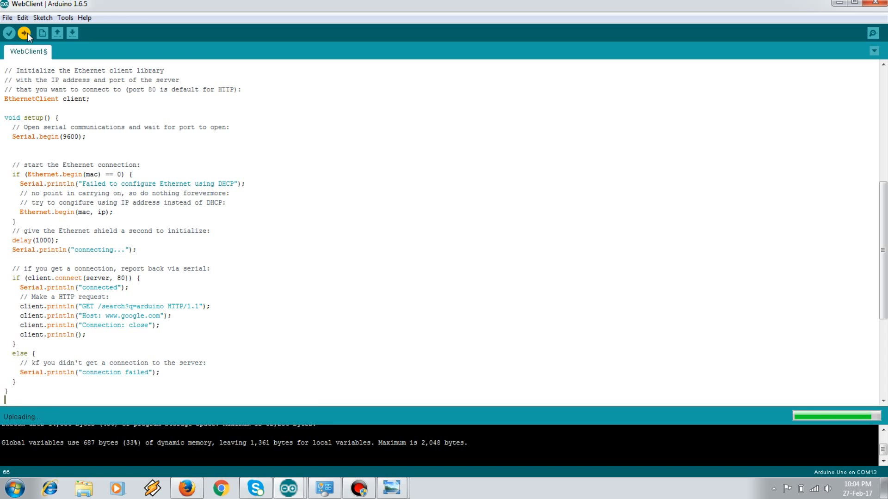
mouse_move(694, 64)
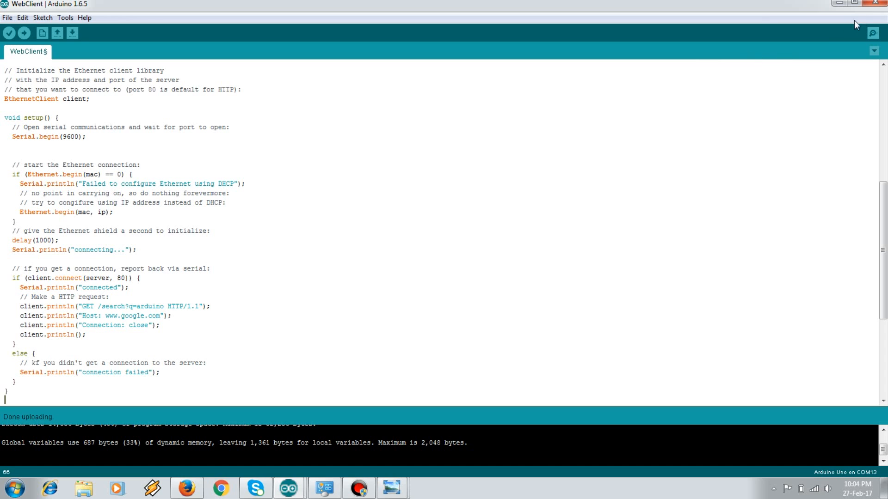
click(874, 33)
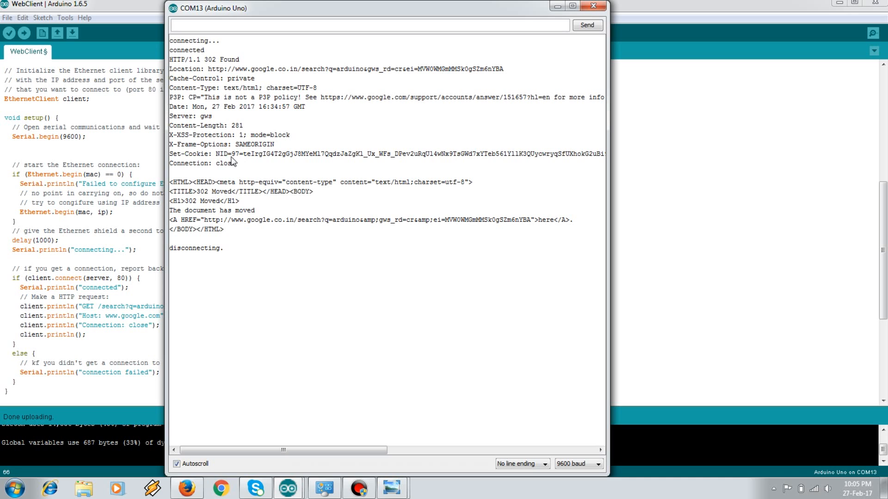
mouse_move(221, 143)
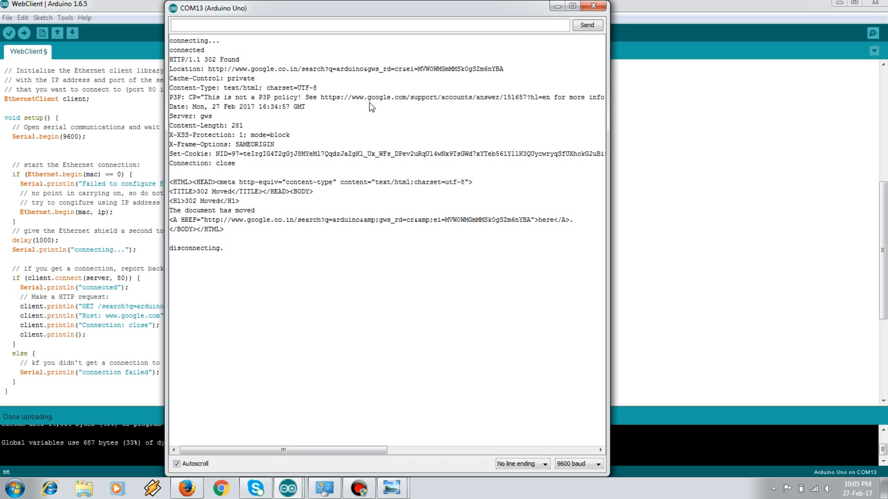
mouse_move(430, 108)
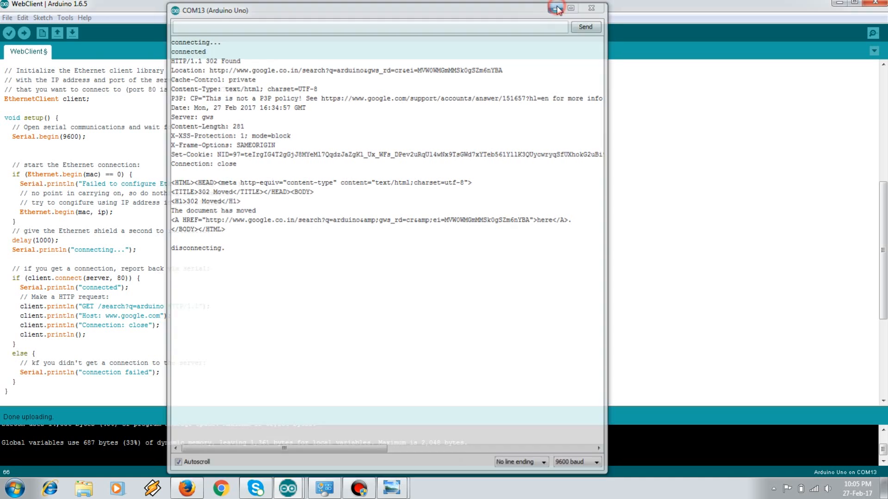
Minimize the Serial Monitor and sketch windows after reading the 302 Found response
click(557, 8)
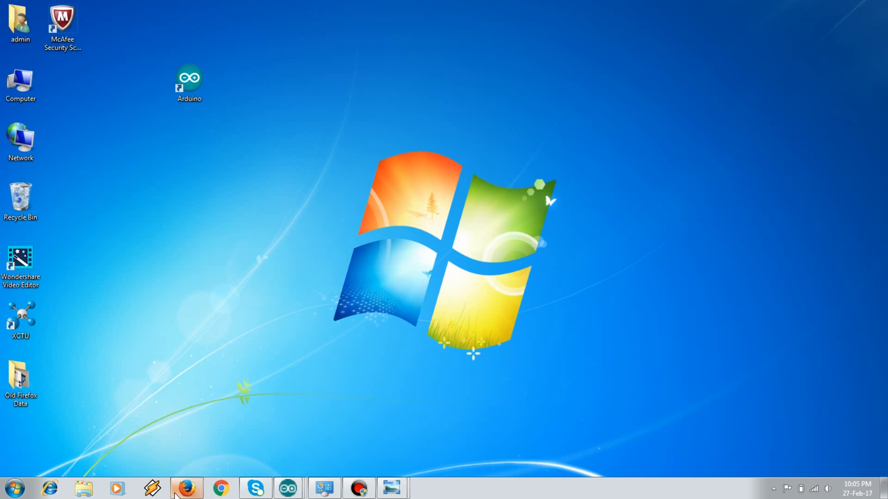
mouse_move(186, 488)
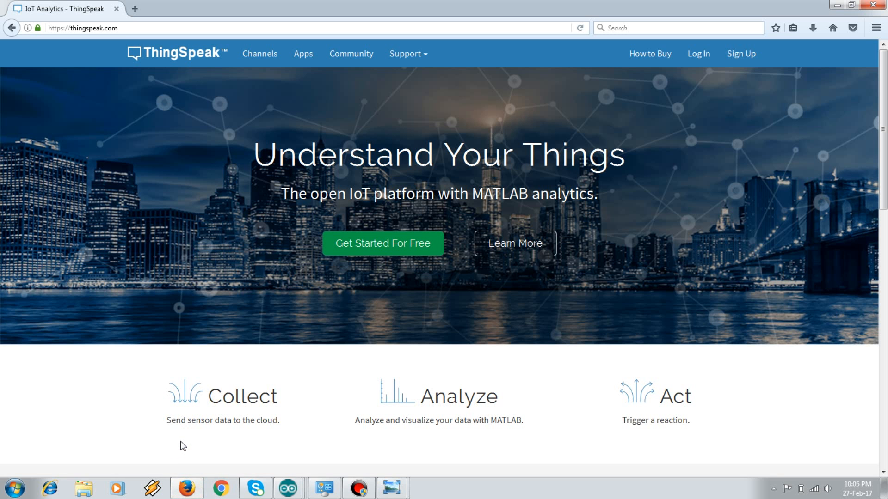
mouse_move(514, 243)
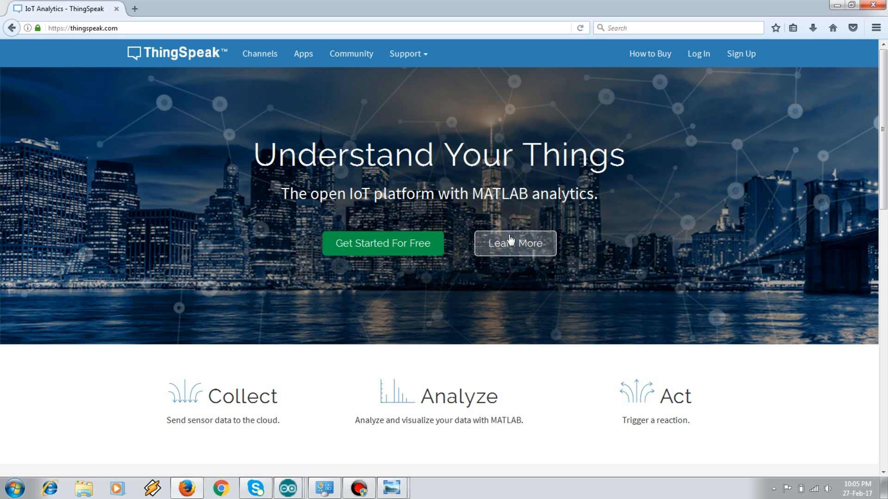
mouse_move(740, 54)
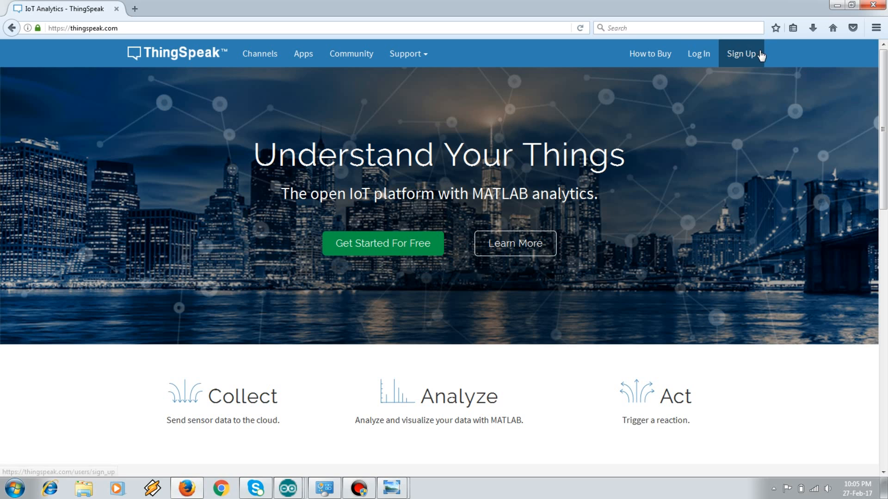
mouse_move(698, 54)
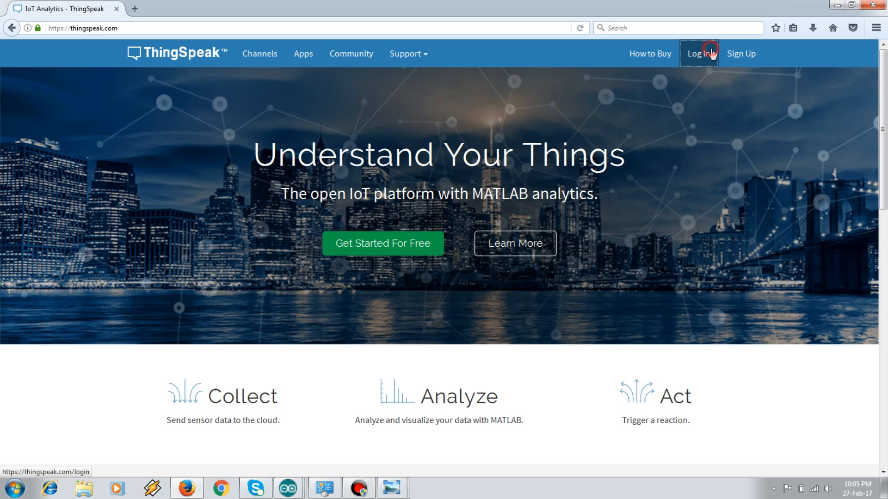
Sign in to ThingSpeak with the saved 'vip…' email and password, declining to remember the login
click(698, 54)
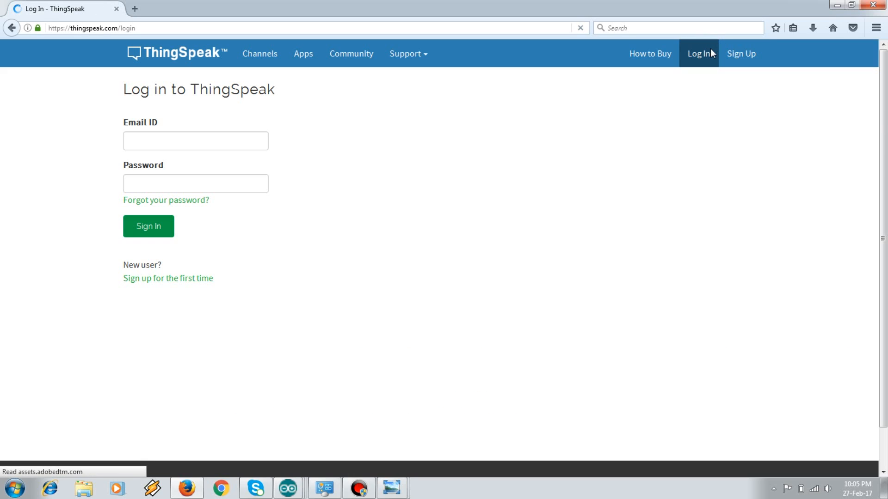
click(195, 141)
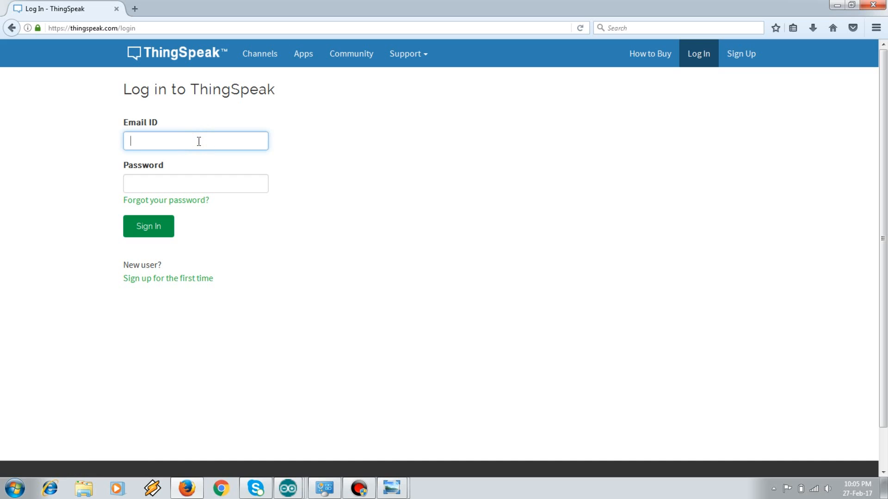
text(vip)
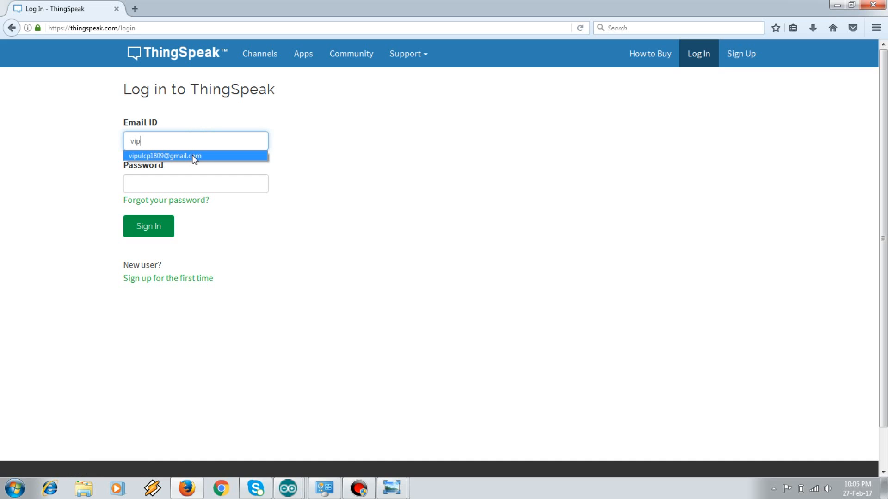
click(165, 156)
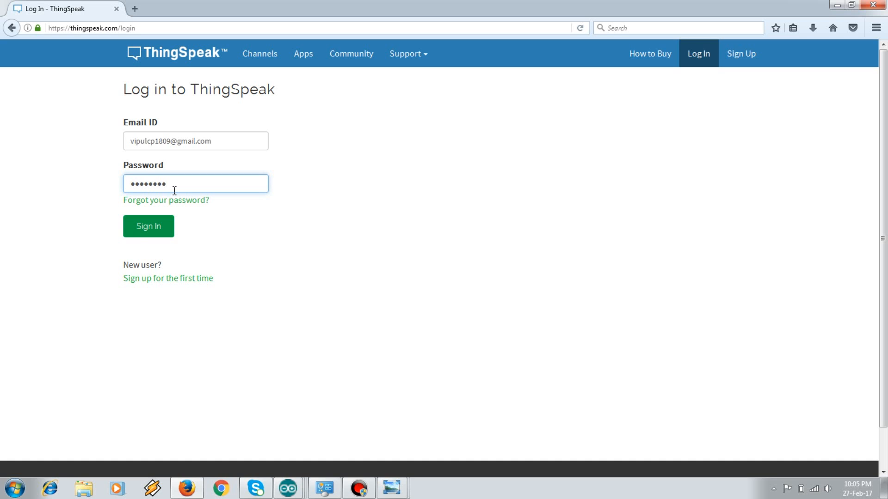
click(148, 225)
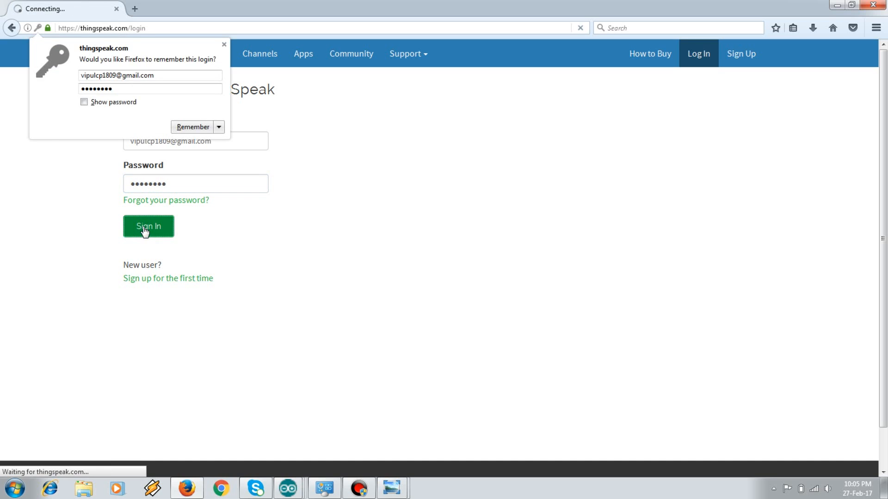
click(148, 225)
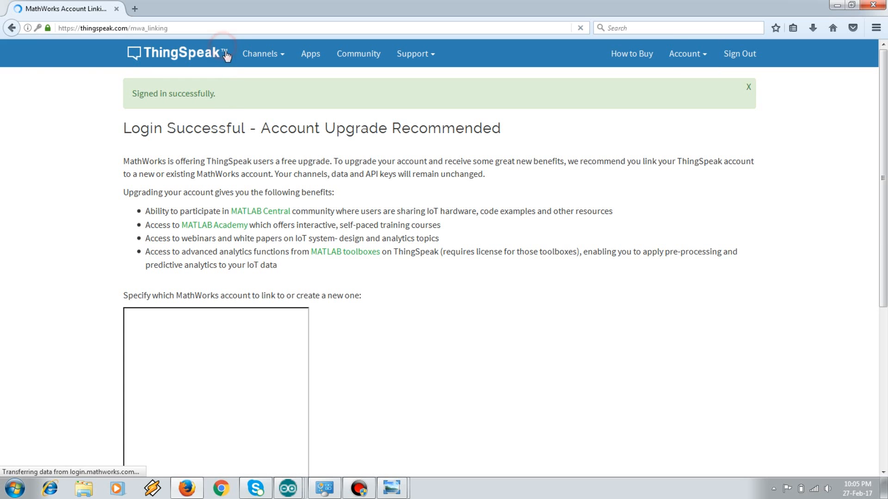
click(263, 53)
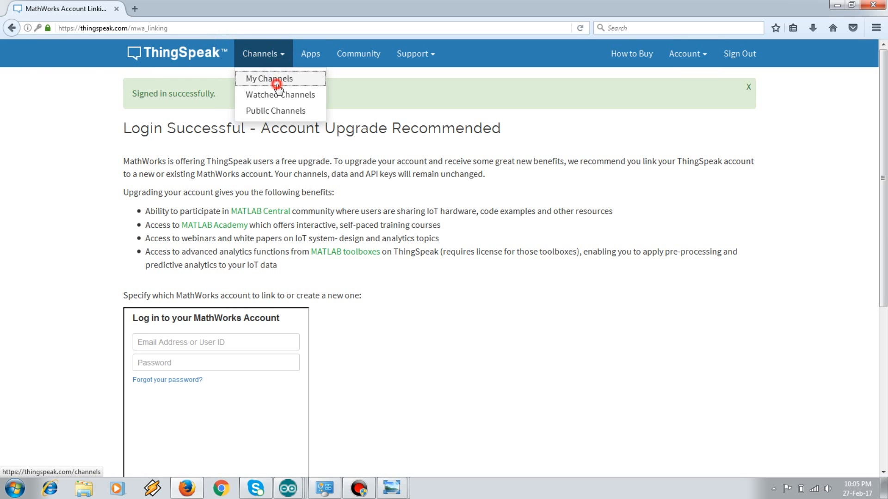
Create a new channel from My Channels and name it 'Led Monitoring'
click(269, 78)
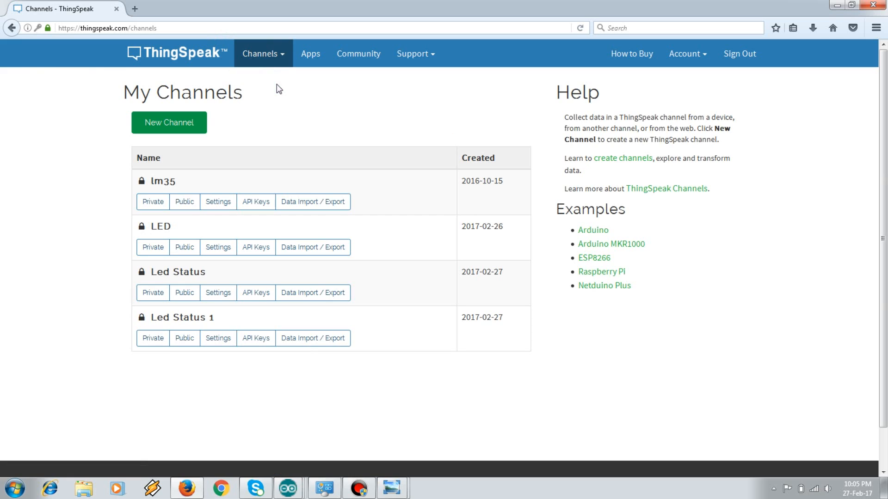
click(168, 122)
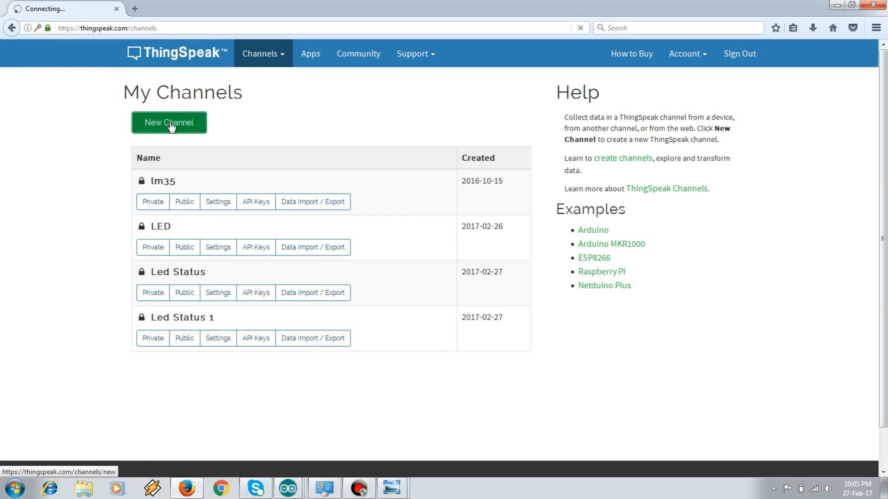
click(168, 123)
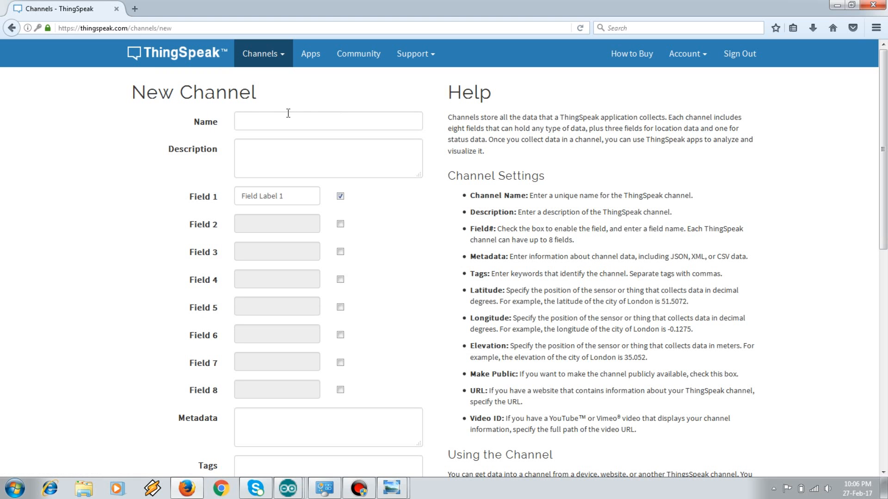
click(327, 120)
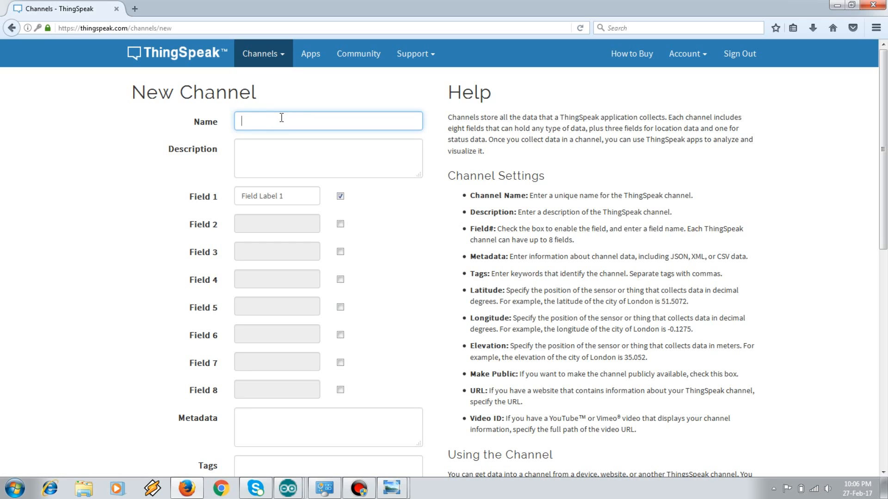
text(Led Monit)
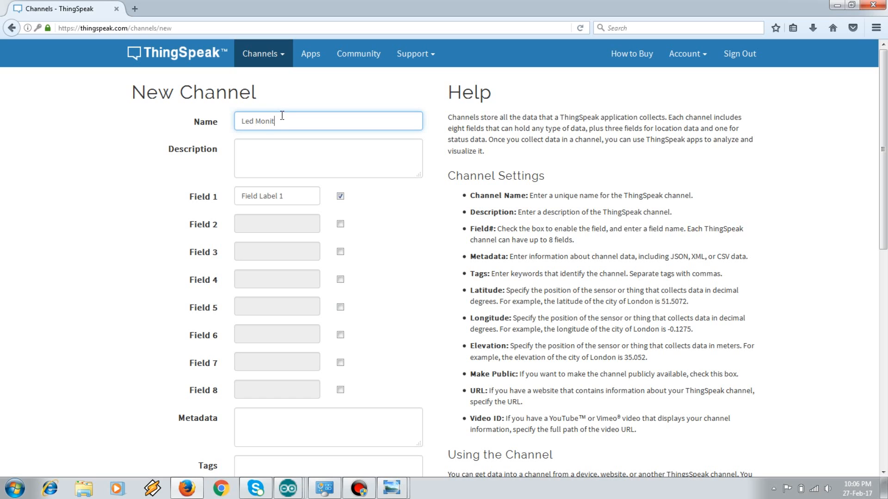
text(oring)
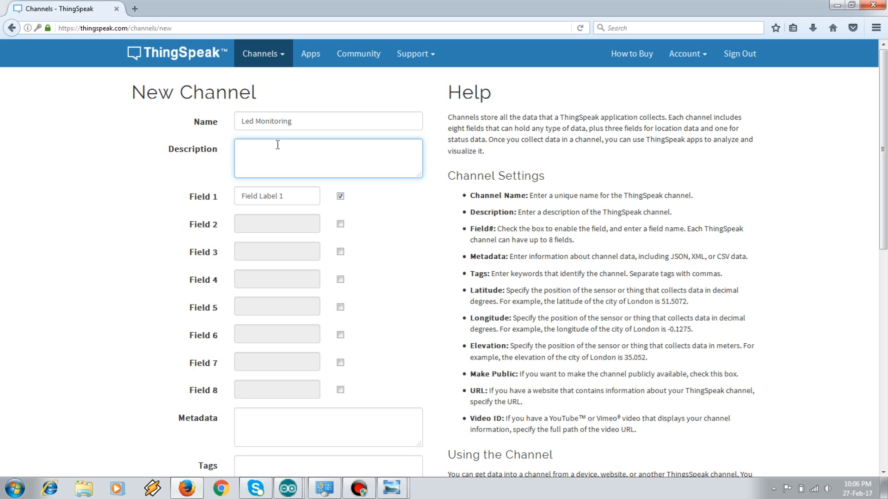
Enter the description 'Monitoring Status of LED' and the Field 1 label LED_status
text(Monit)
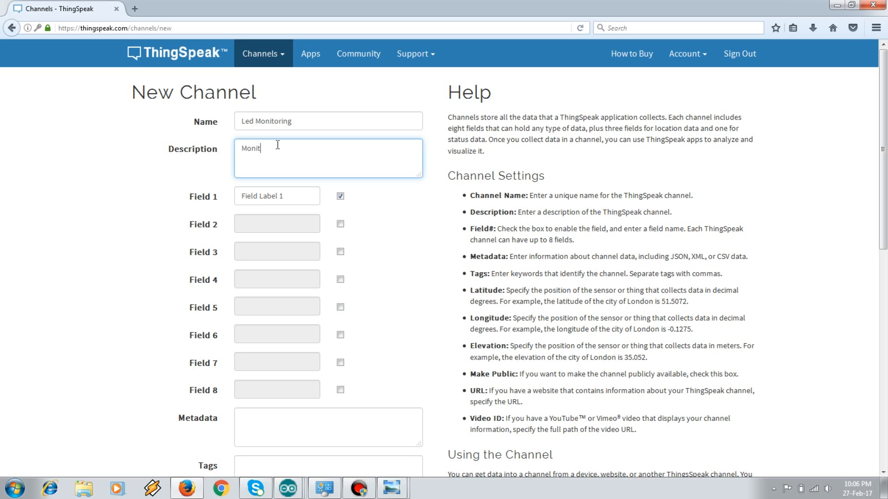
text(oring)
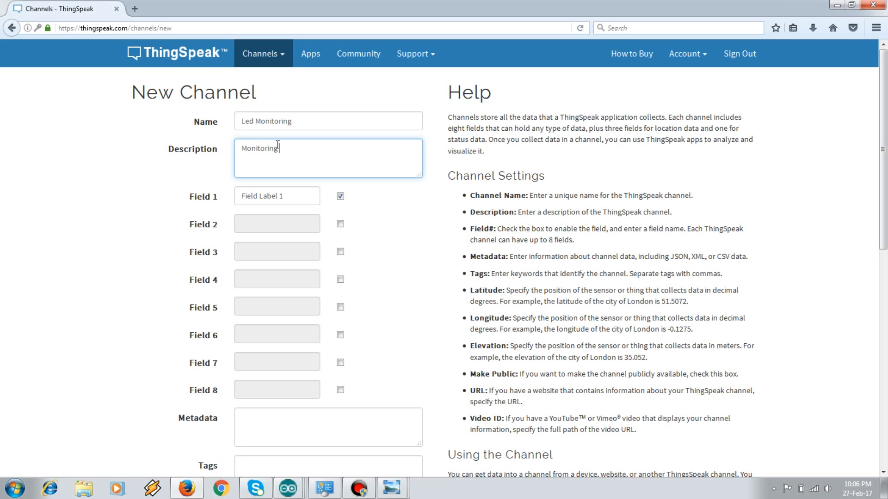
text(s)
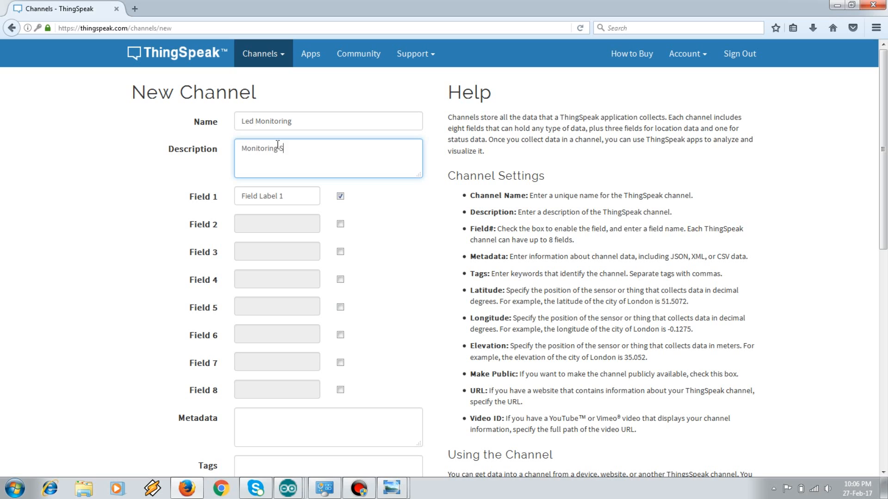
text(Status of L)
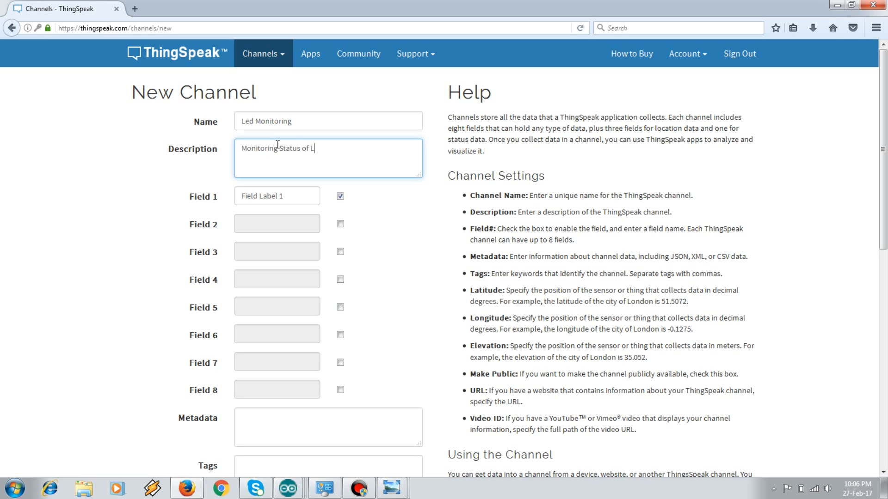
text(ED)
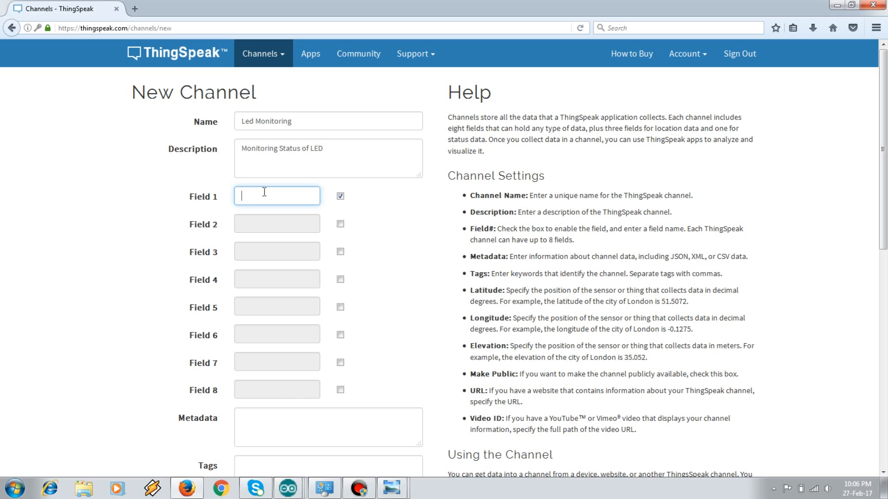
mouse_move(189, 200)
text(LED_status)
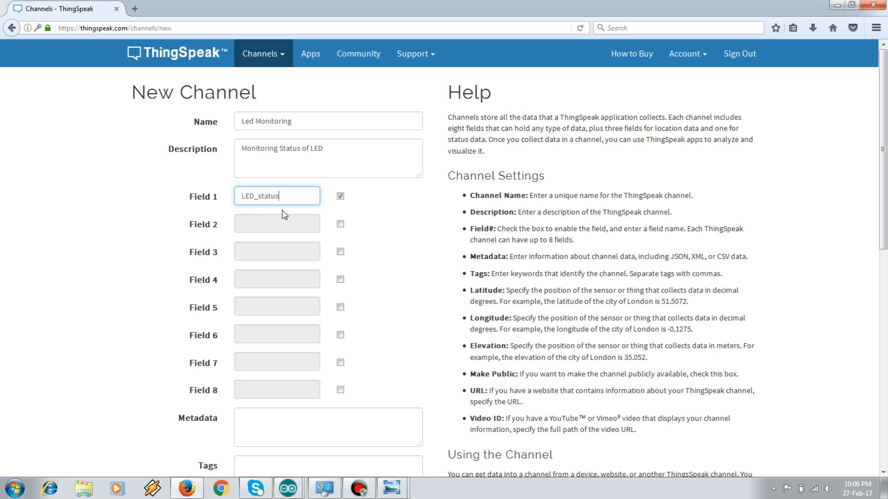
mouse_move(366, 211)
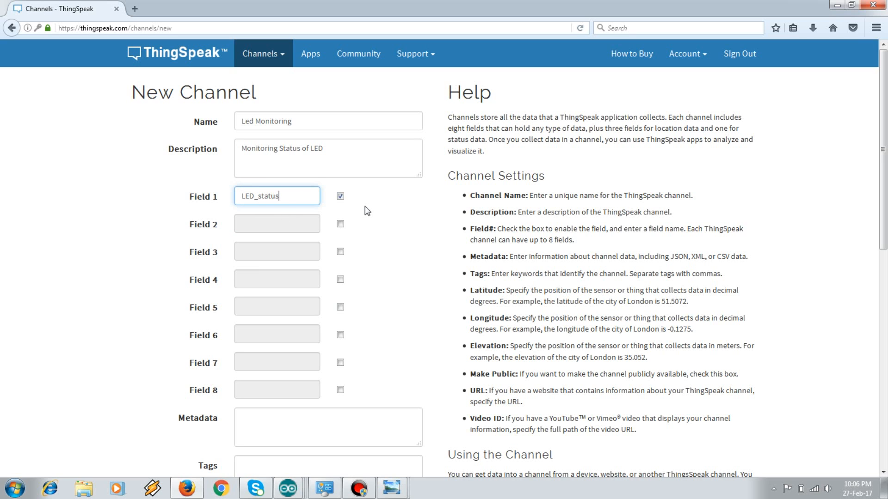
Scroll to the bottom of the New Channel form and save the Led Monitoring channel
scroll(down, 3)
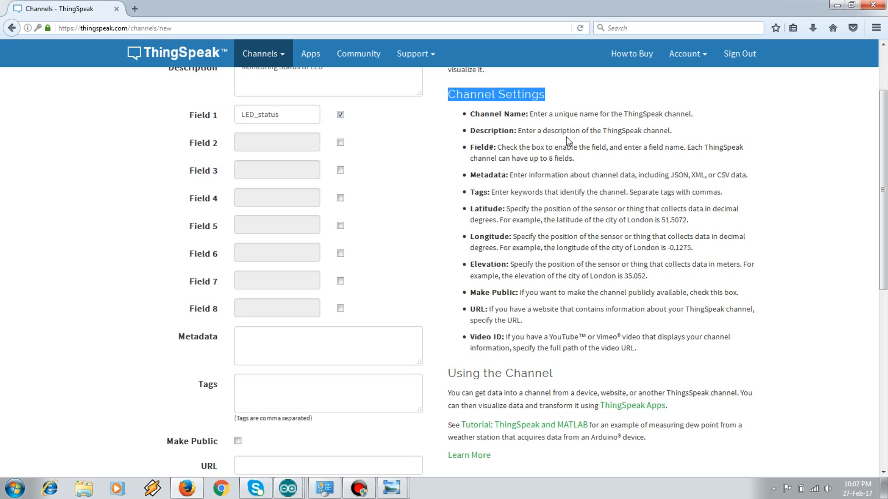
mouse_move(333, 286)
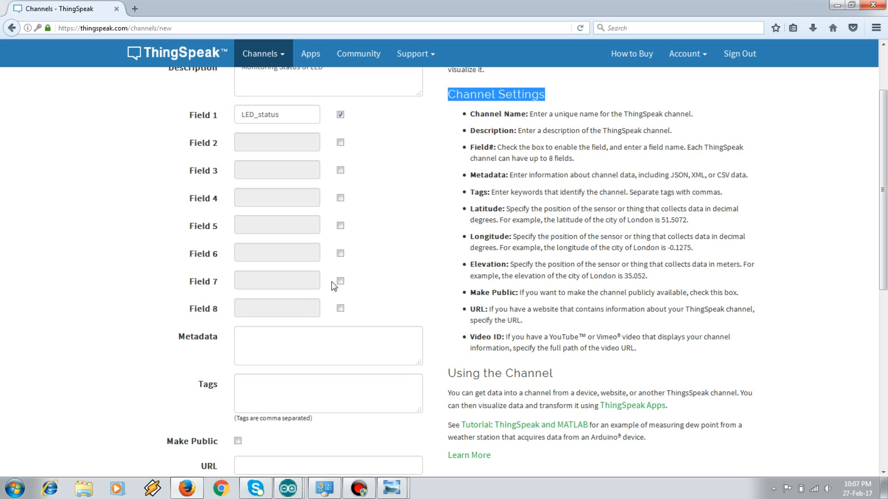
scroll(down, 3)
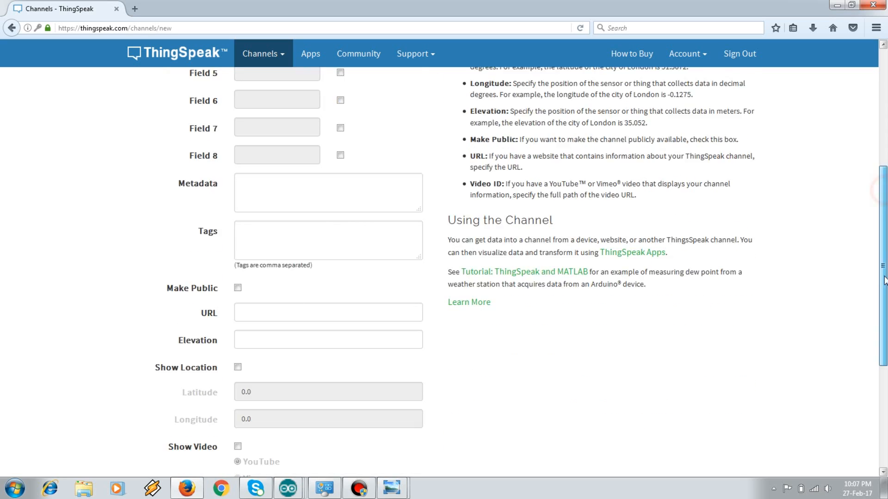
scroll(down, 3)
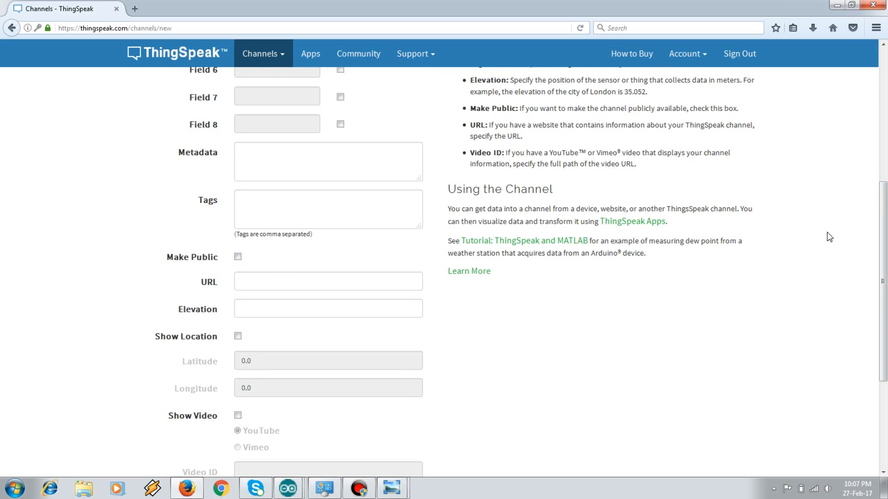
scroll(down, 3)
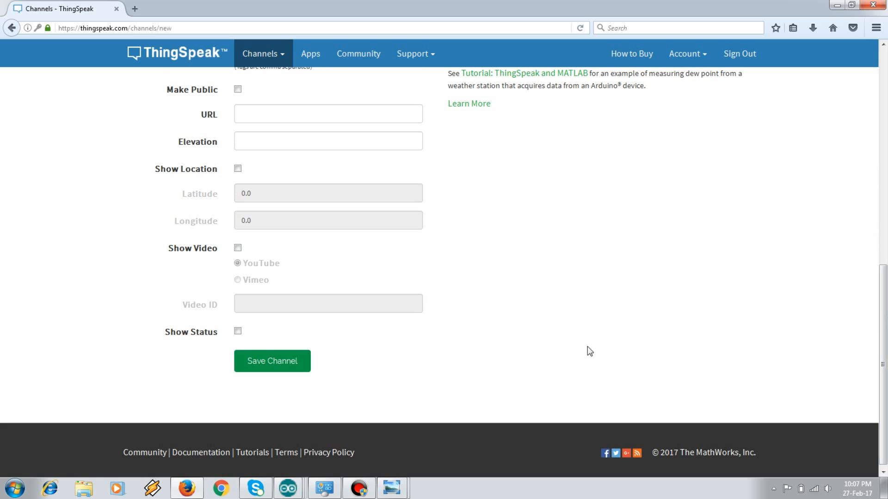
mouse_move(277, 368)
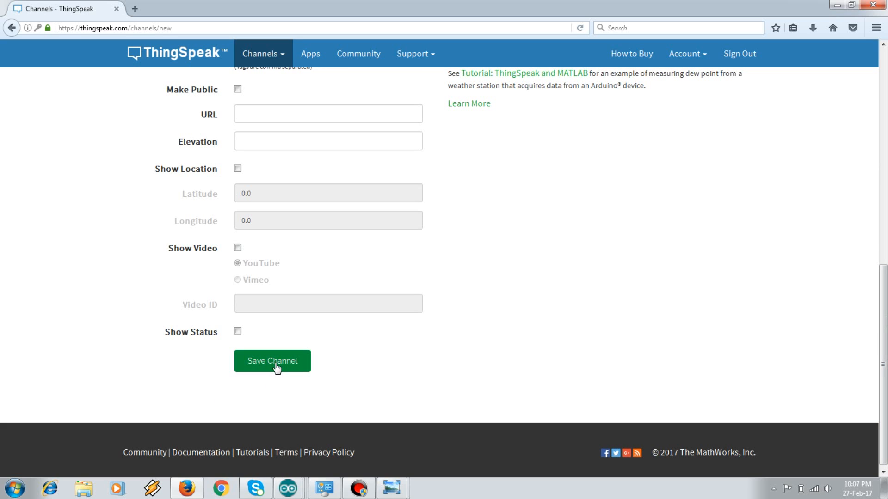
click(272, 362)
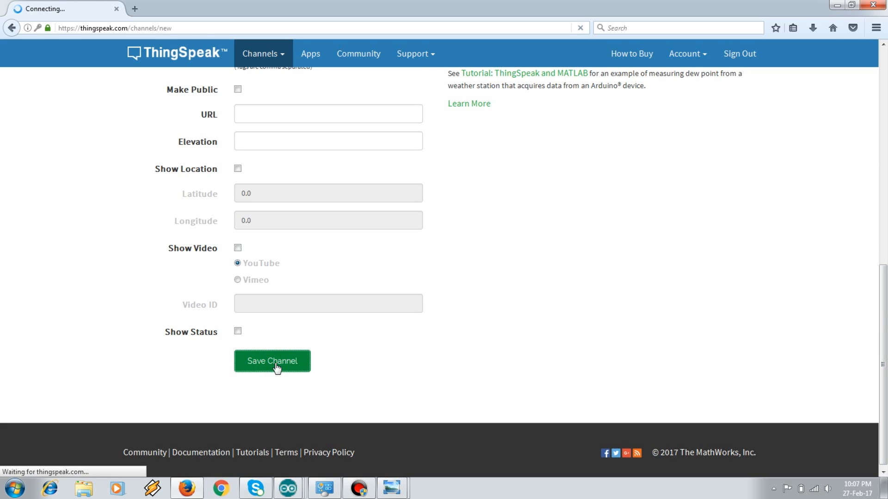
click(272, 362)
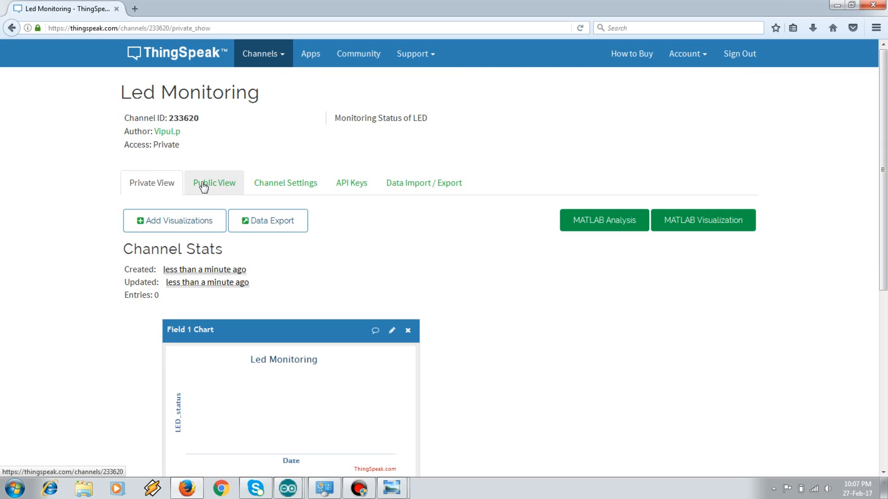
Review the channel's public view, settings and API keys, then return to the private view's Field 1 chart
click(213, 182)
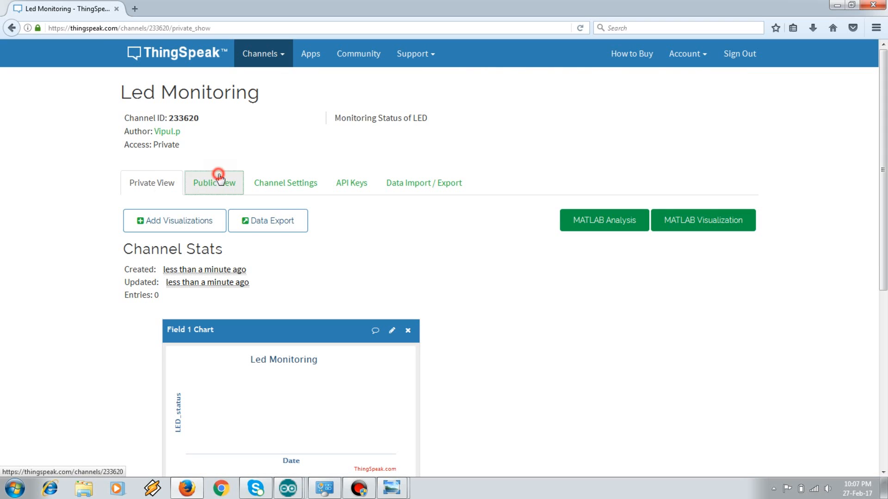
click(214, 182)
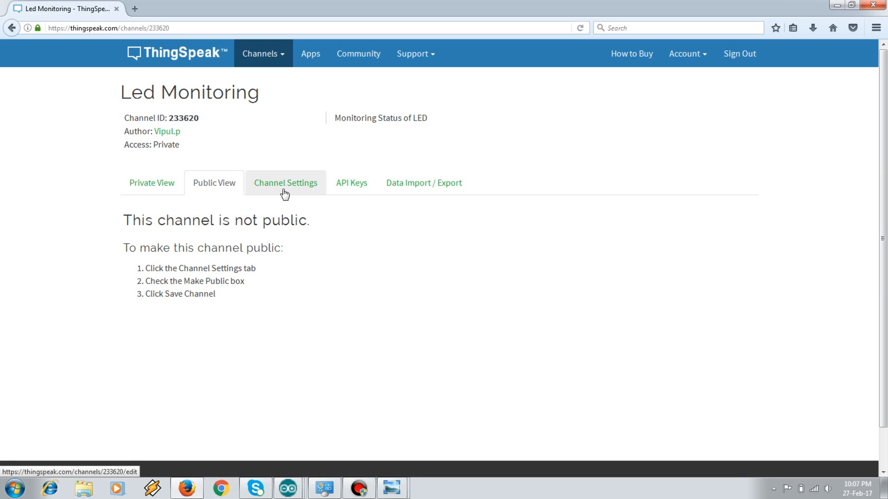
click(285, 183)
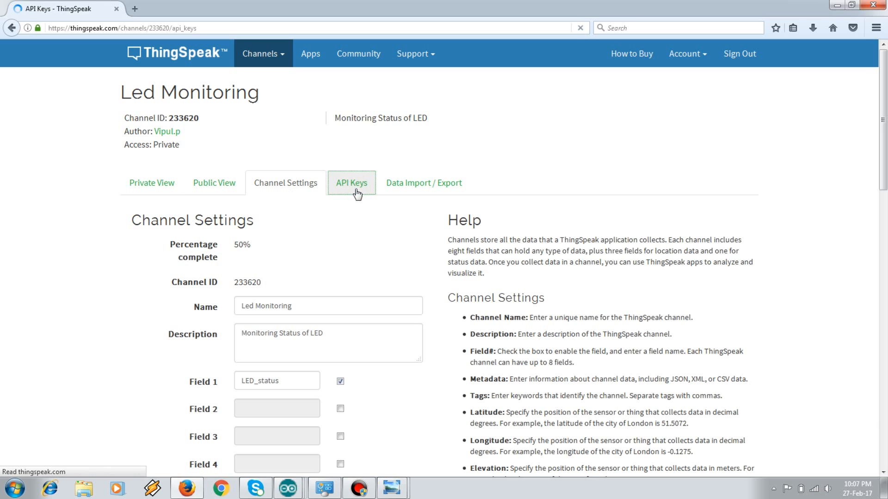
click(351, 182)
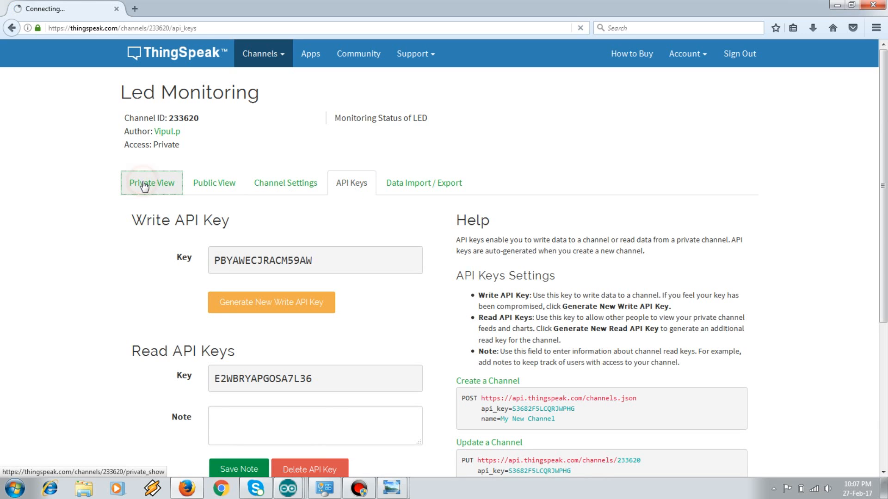
click(151, 183)
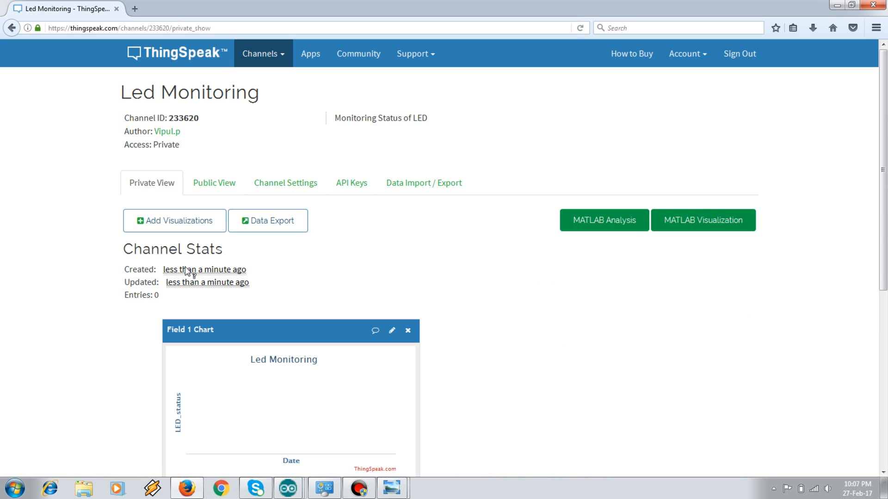
scroll(down, 3)
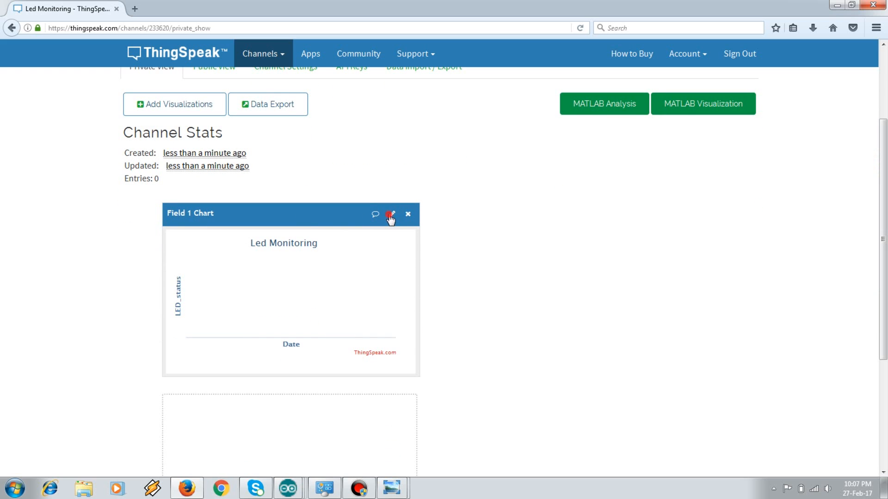
Set the Field 1 chart's y-axis to -1 to 1, title it 'Led Status' and save
click(389, 213)
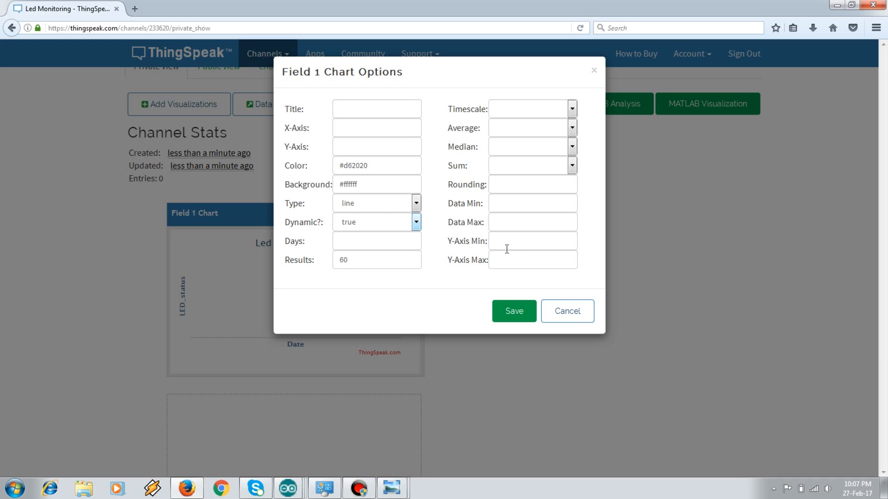
click(532, 240)
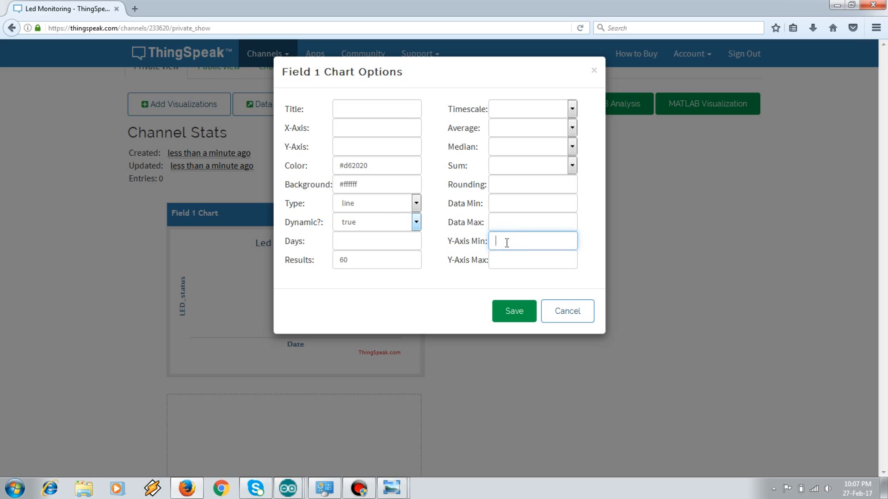
text(-1)
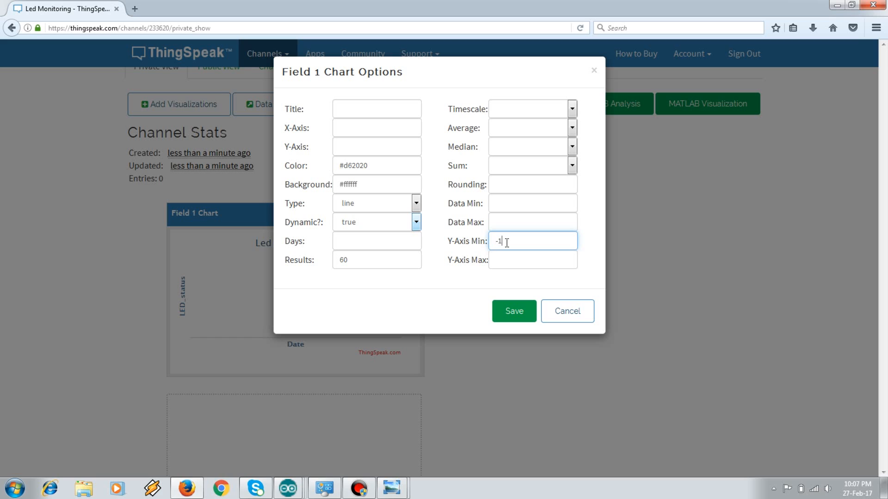
text(1)
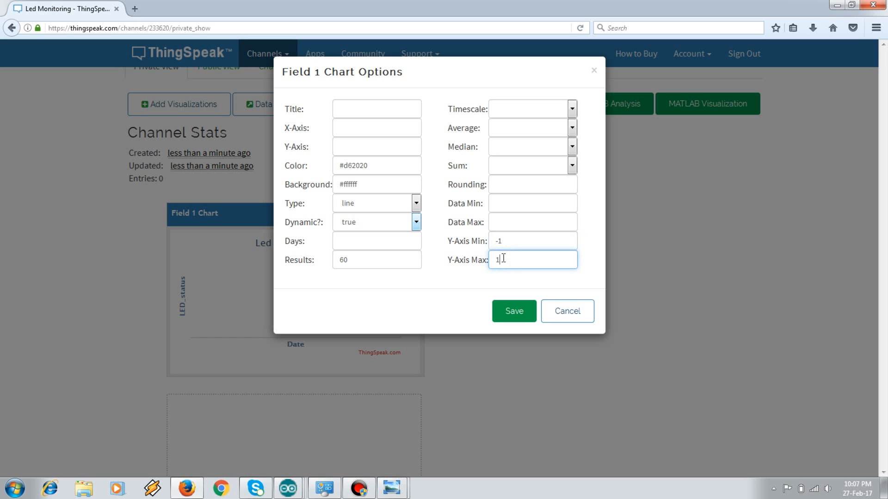
click(377, 109)
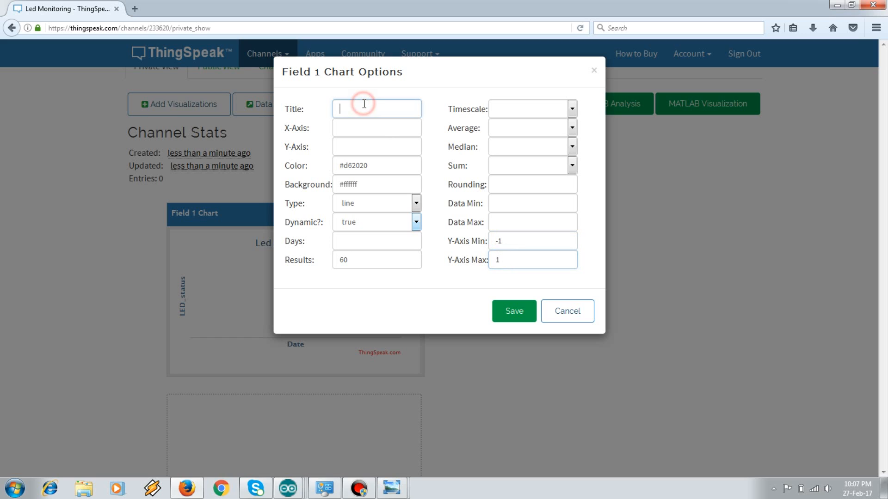
text(Led S)
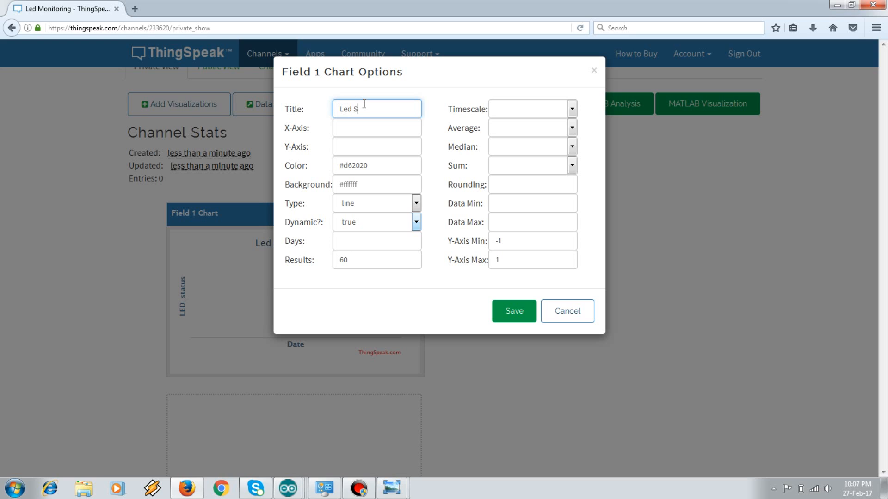
text(tatus)
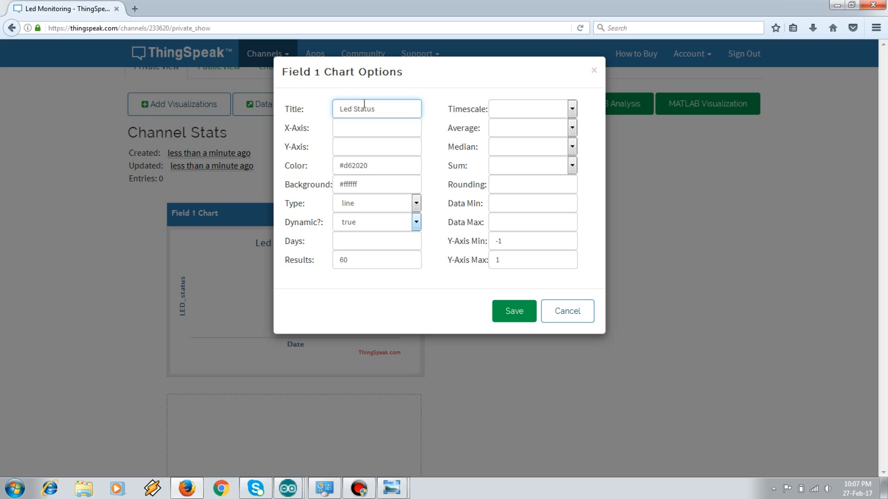
mouse_move(373, 126)
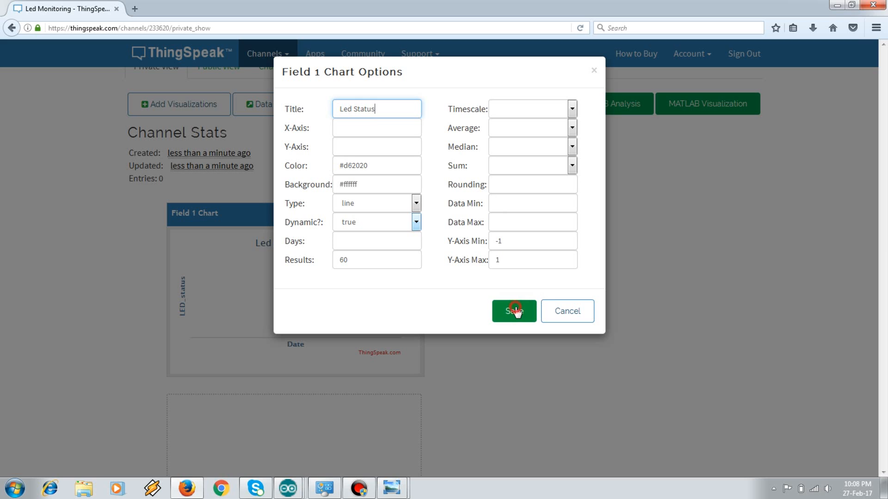
click(514, 311)
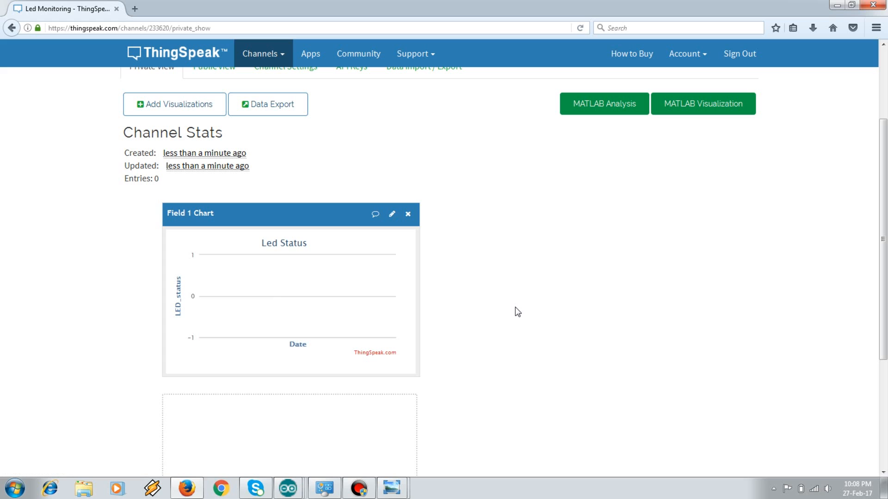
mouse_move(664, 293)
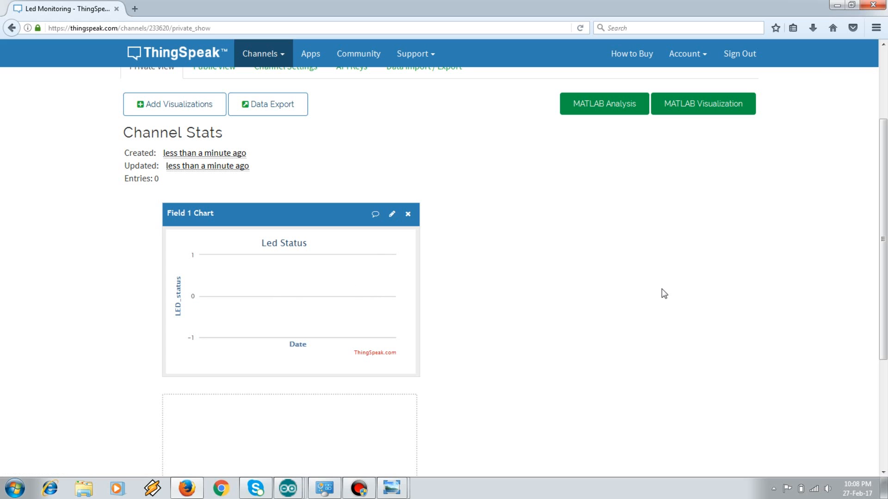
scroll(up, 3)
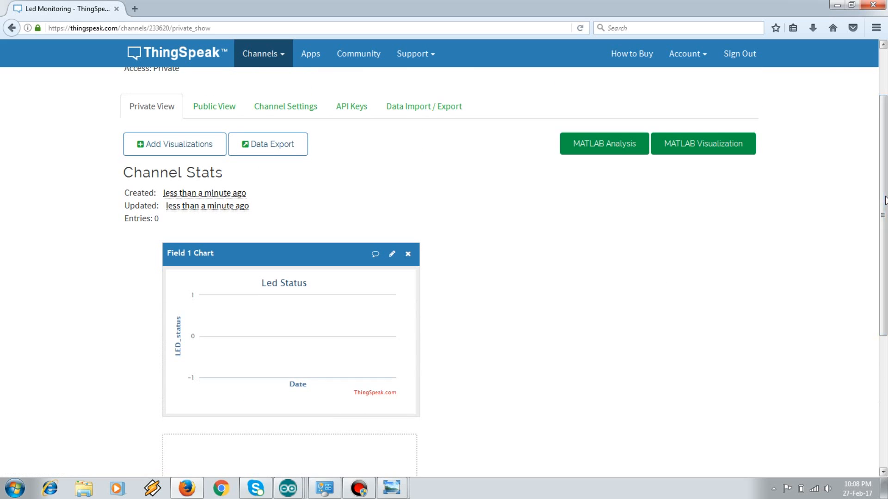
click(174, 145)
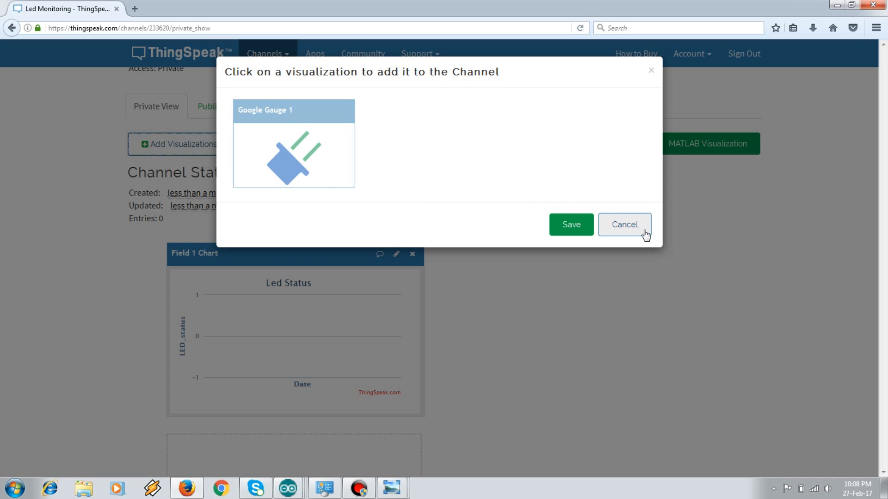
click(624, 224)
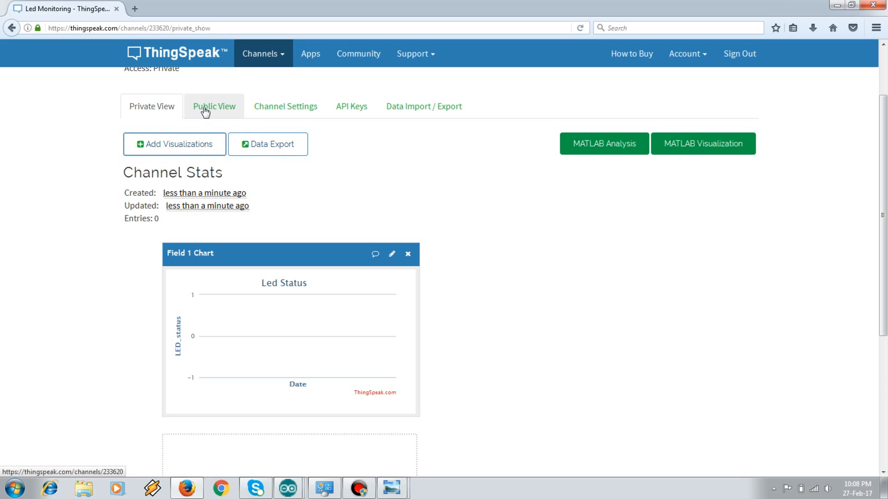
click(351, 106)
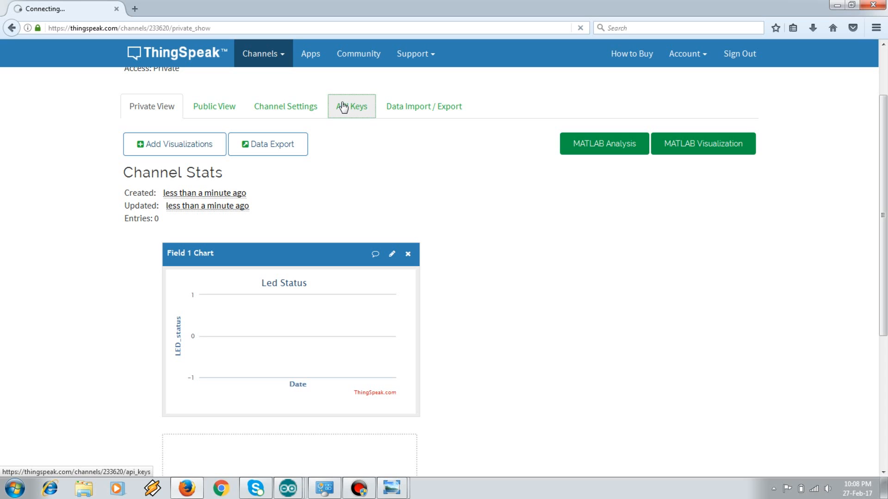
click(351, 106)
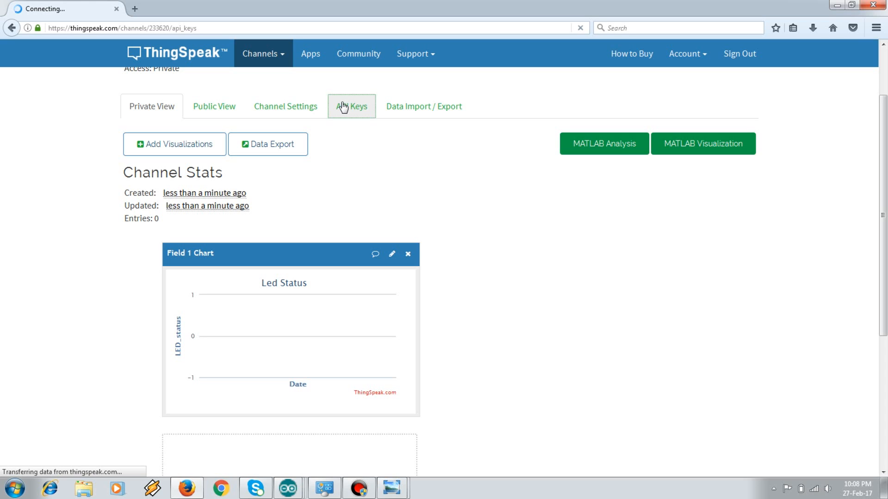
On the API Keys page, select the whole Write API Key for copying
click(351, 106)
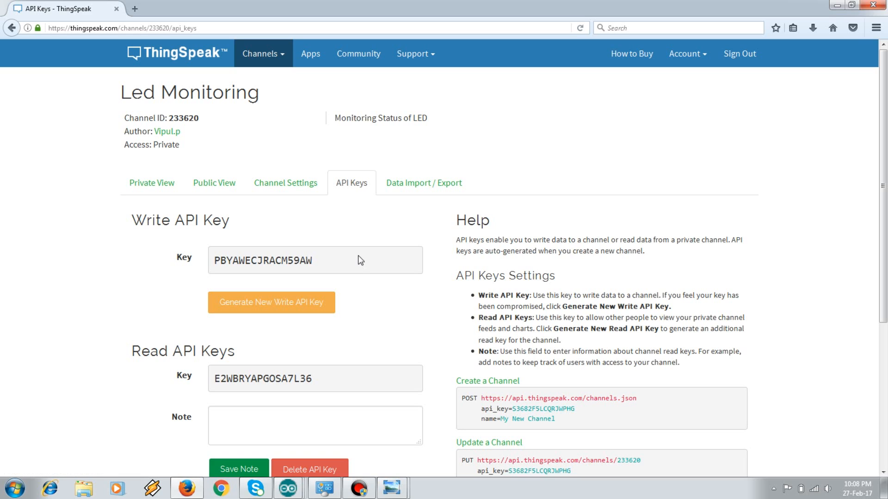
mouse_move(322, 378)
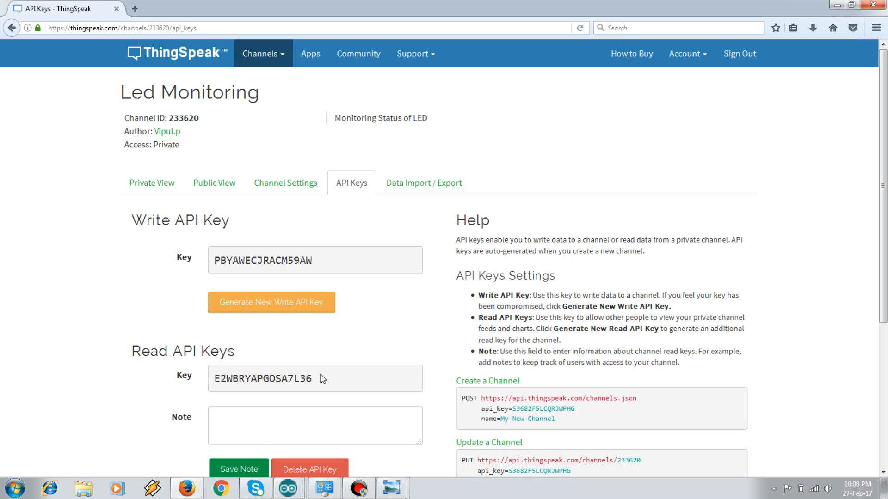
mouse_move(340, 279)
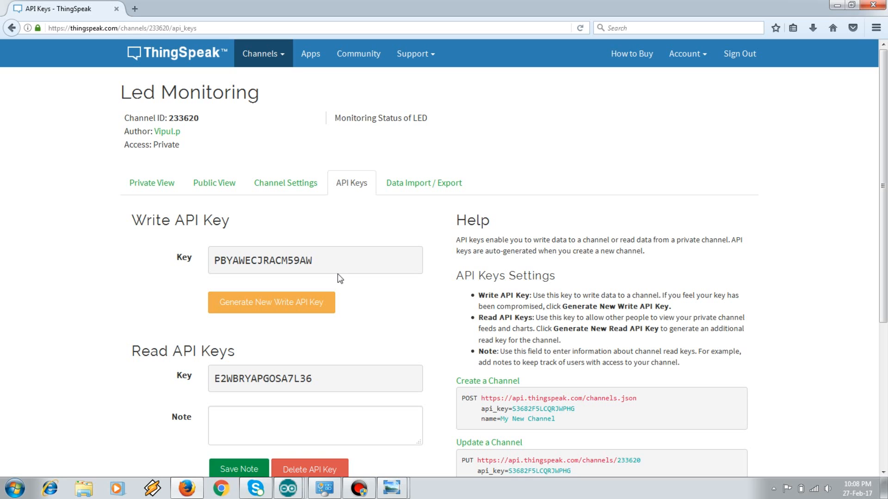
double_click(262, 261)
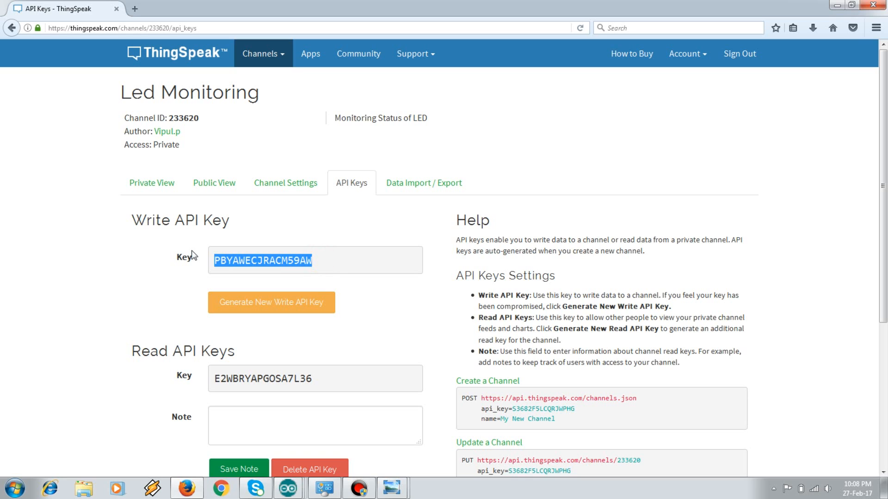
mouse_move(631, 54)
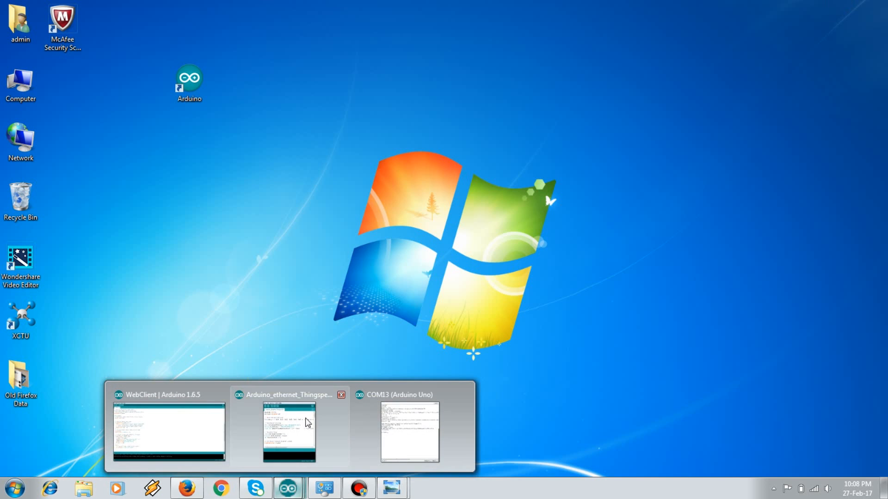
click(289, 430)
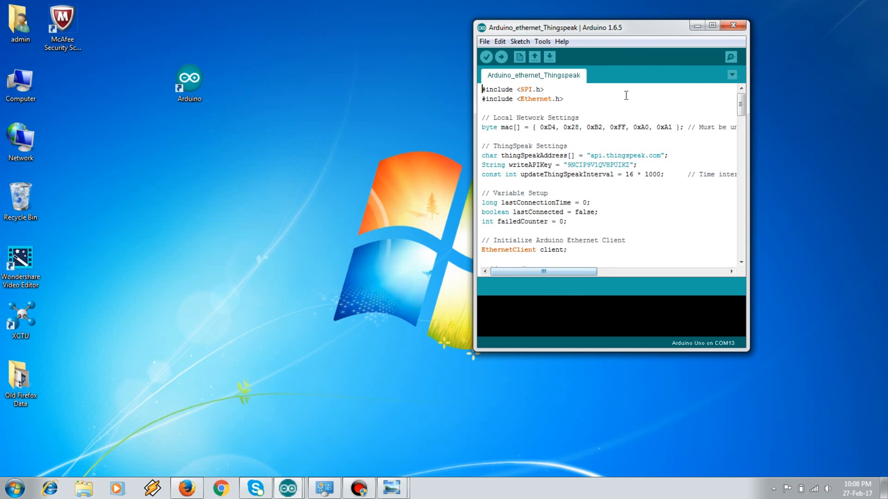
click(712, 26)
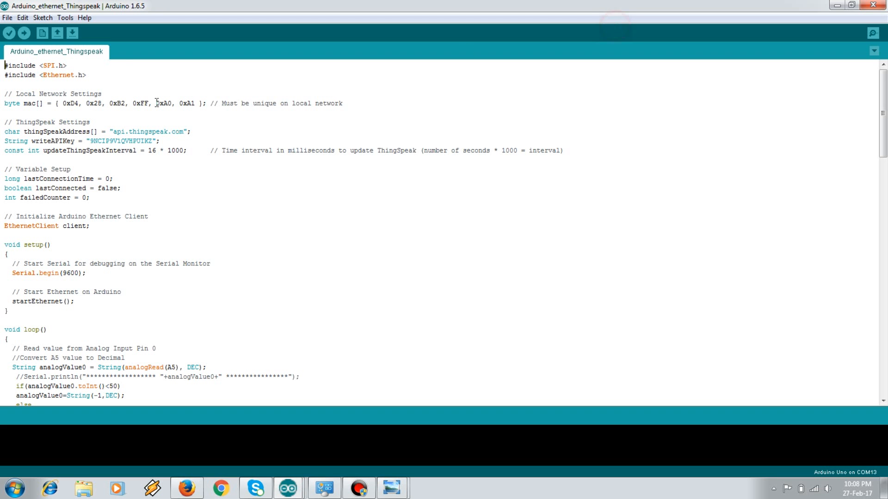
drag(4, 65, 88, 75)
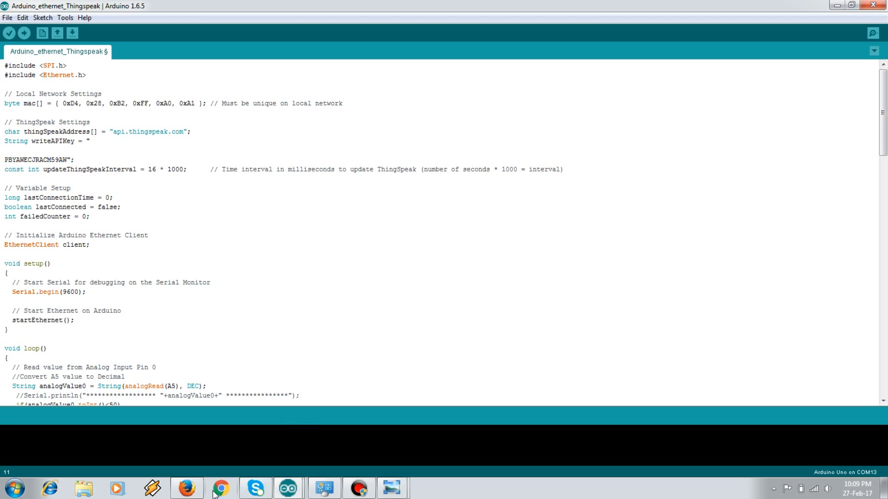
click(186, 489)
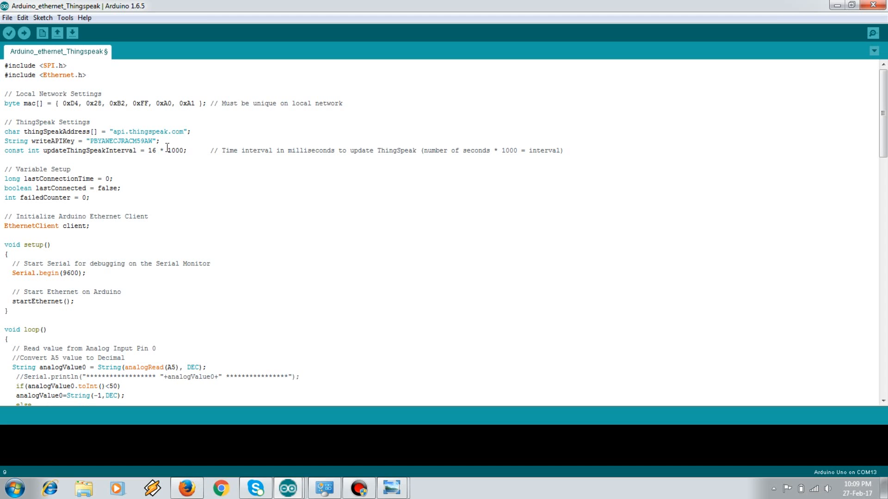
mouse_move(74, 284)
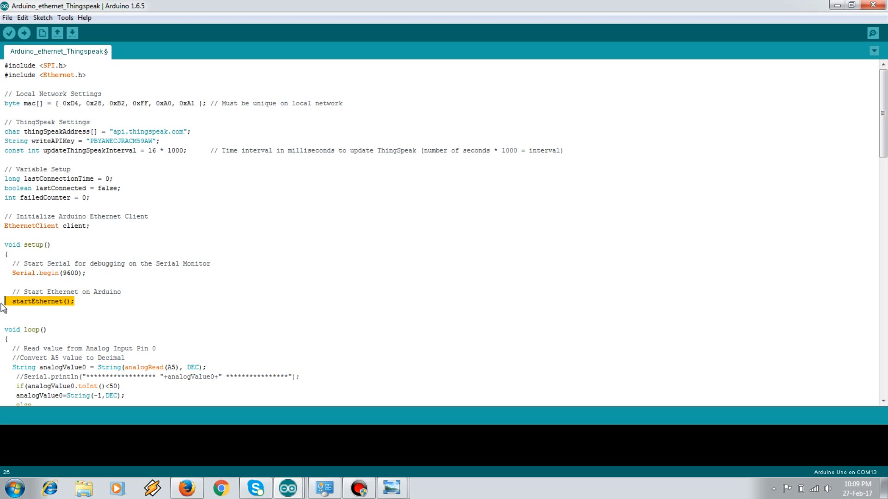
scroll(down, 3)
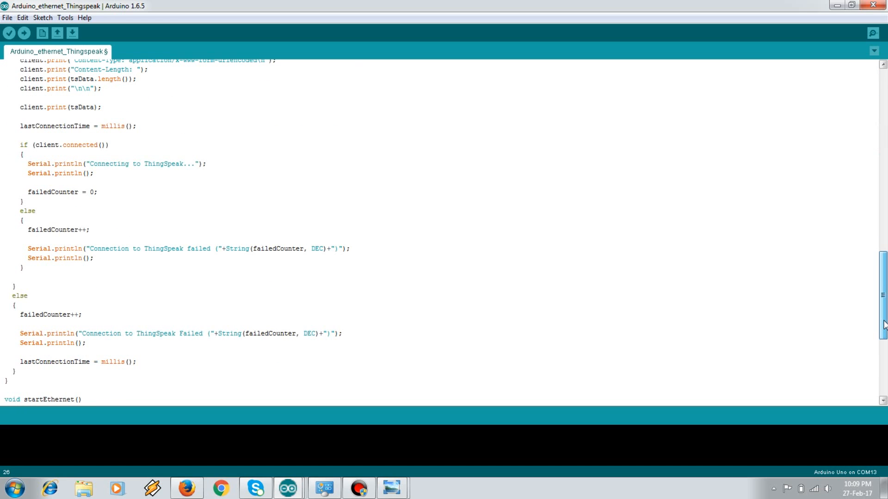
scroll(down, 3)
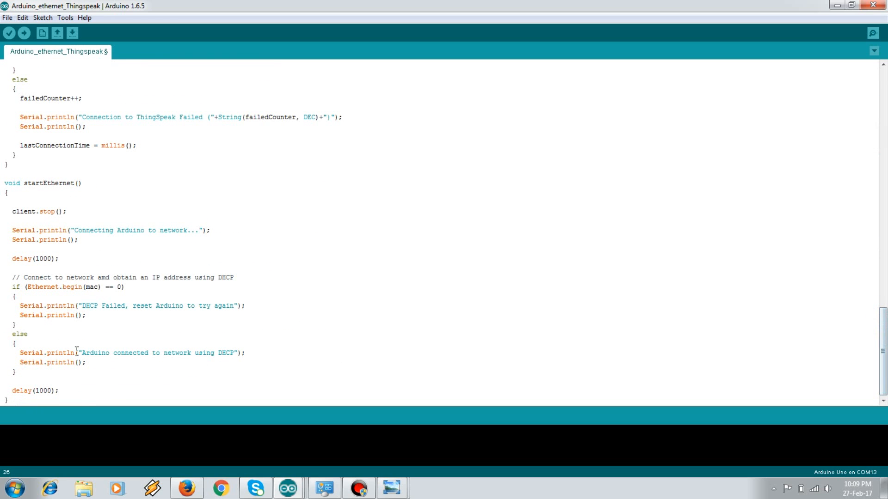
drag(76, 353, 14, 372)
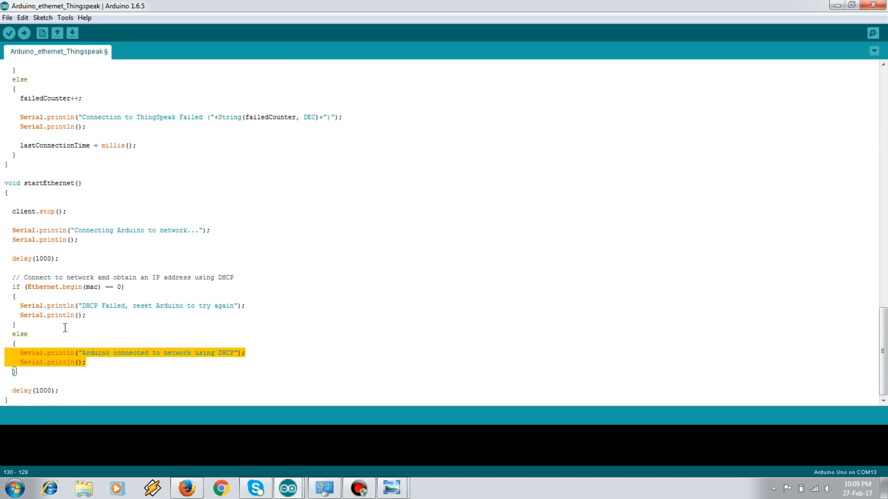
mouse_move(85, 289)
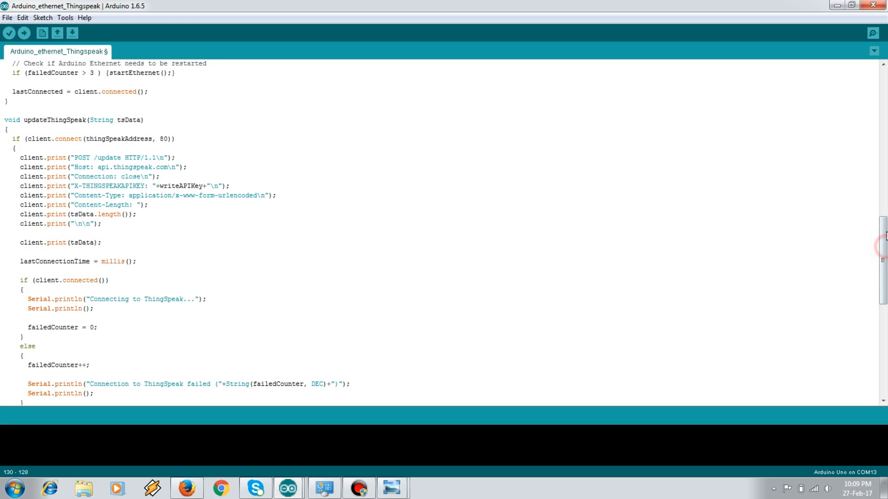
scroll(up, 3)
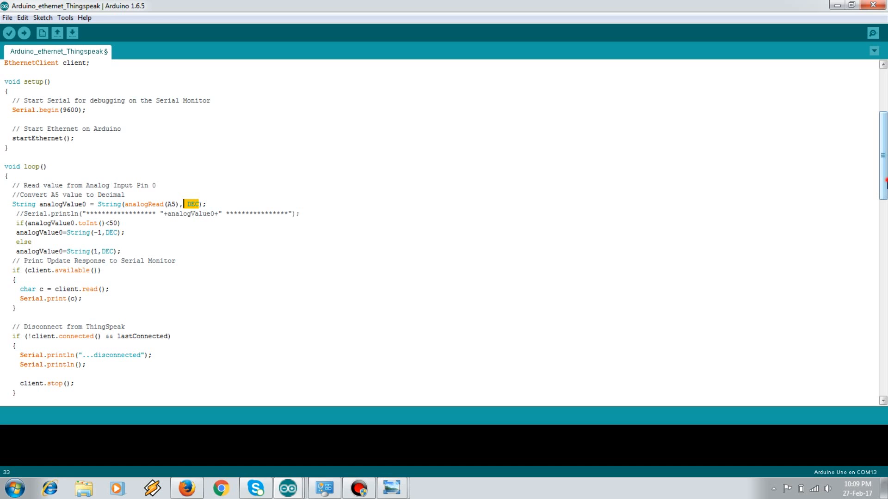
scroll(down, 3)
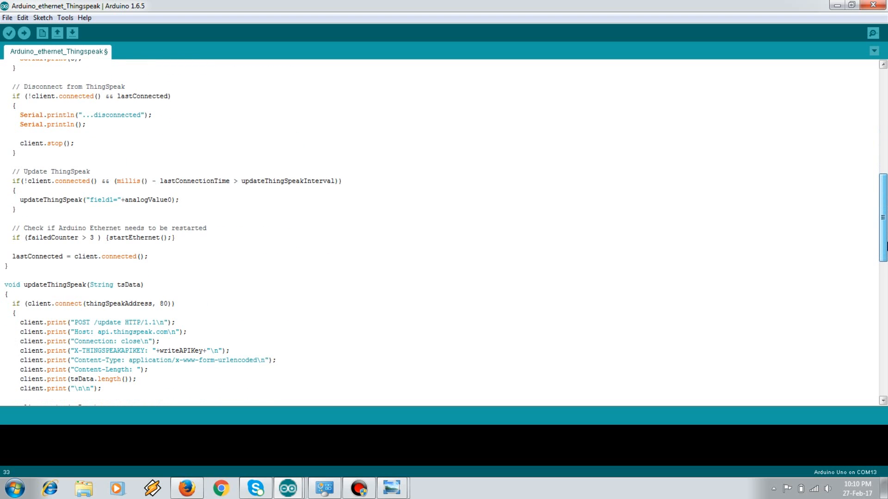
scroll(down, 3)
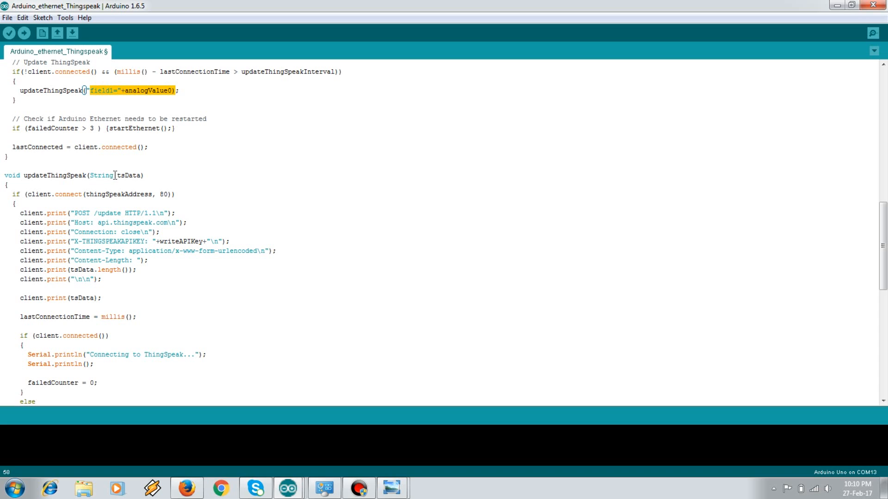
double_click(127, 175)
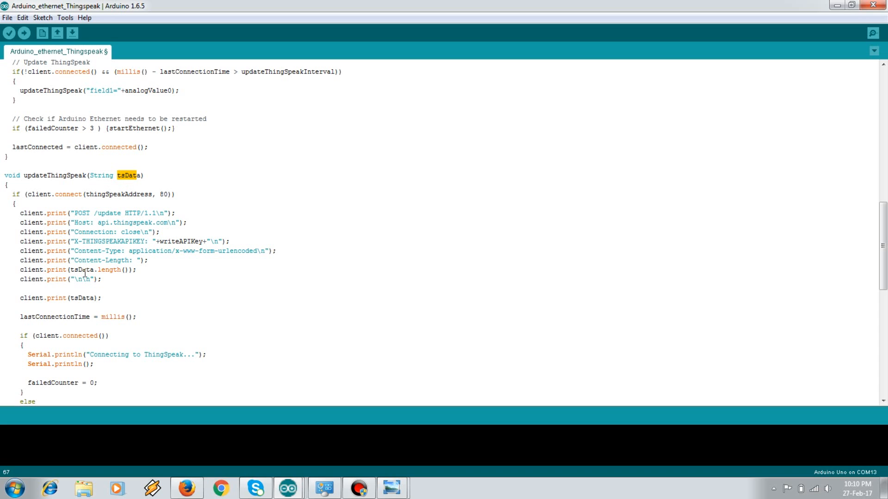
double_click(81, 298)
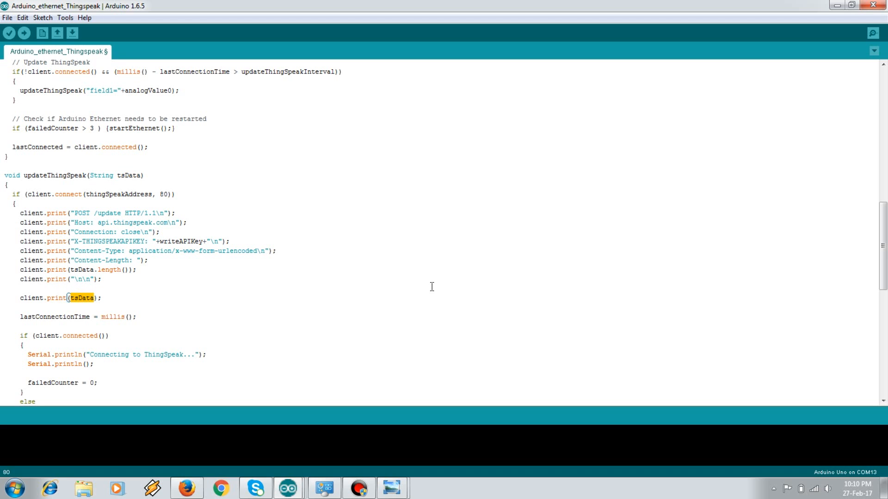
scroll(down, 3)
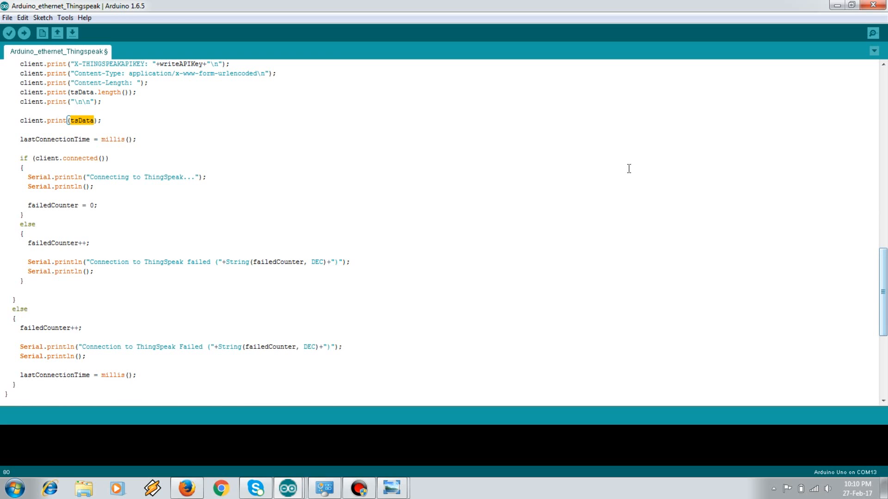
Upload the ThingSpeak sketch to the board, then minimize the Arduino IDE
click(24, 33)
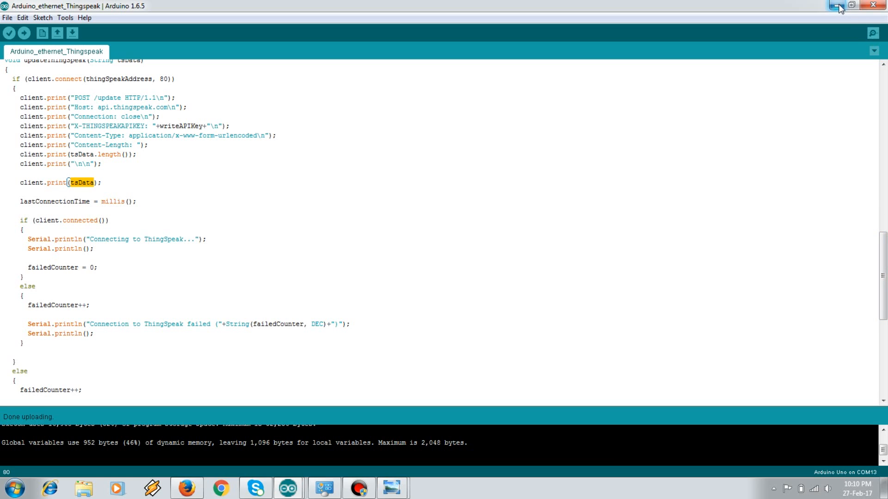
click(837, 5)
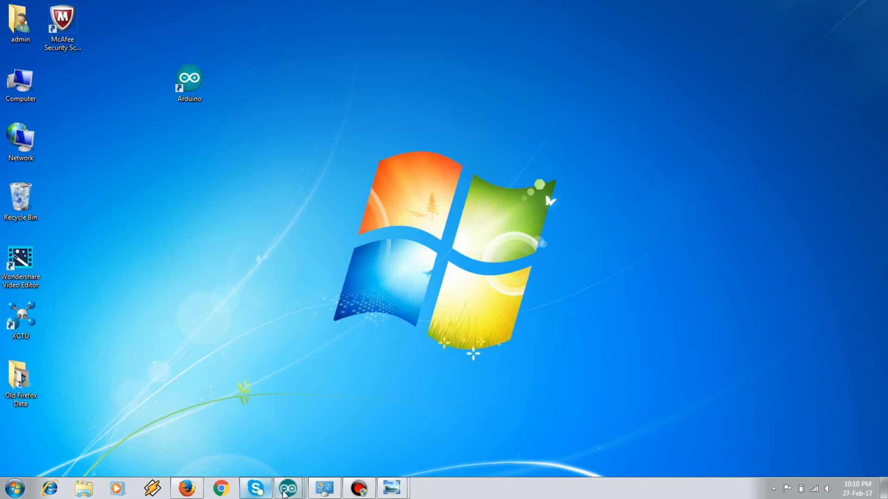
Bring up the COM13 Serial Monitor showing the DHCP and ThingSpeak connection messages
click(287, 488)
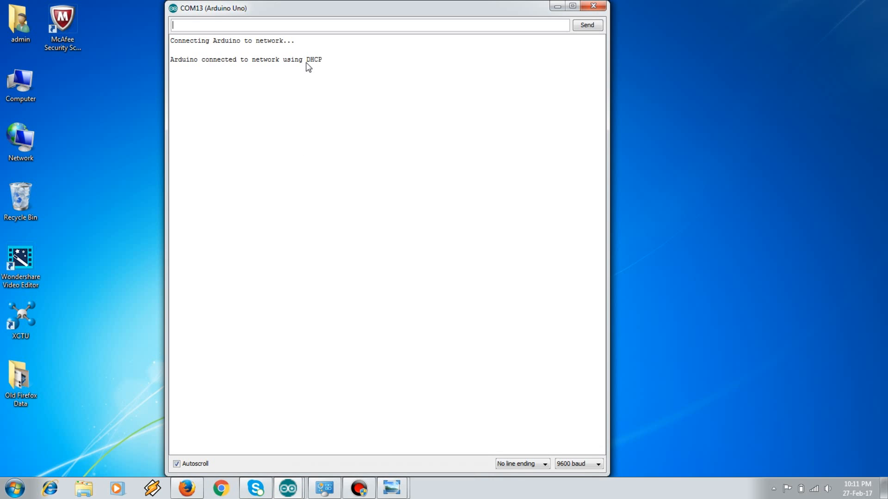
mouse_move(445, 90)
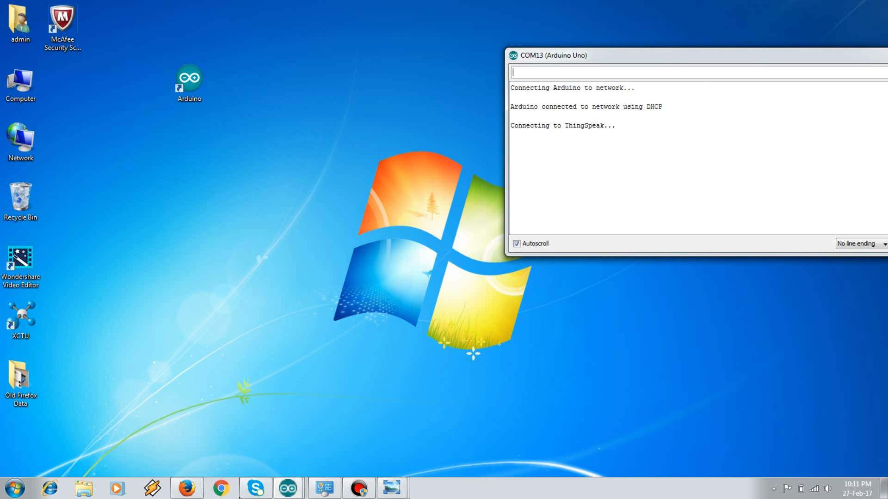
Restore the Firefox window beside the Serial Monitor and show the Led Monitoring channel's Private View
click(186, 488)
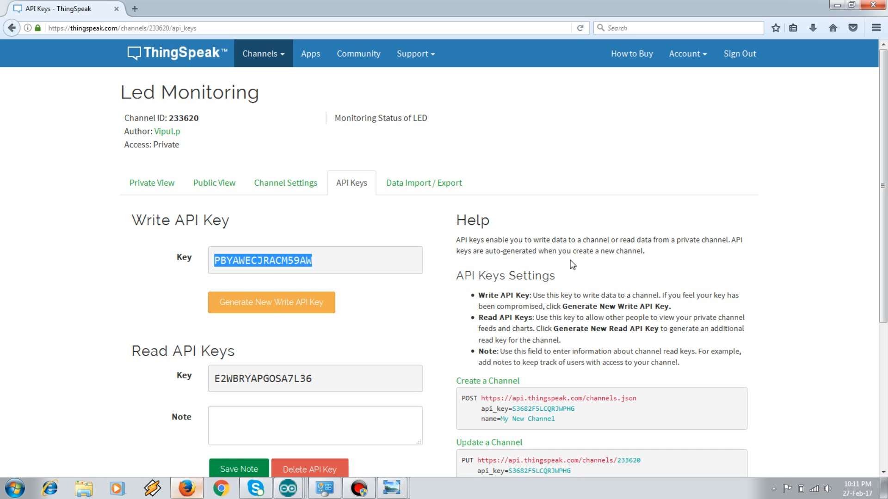
click(852, 6)
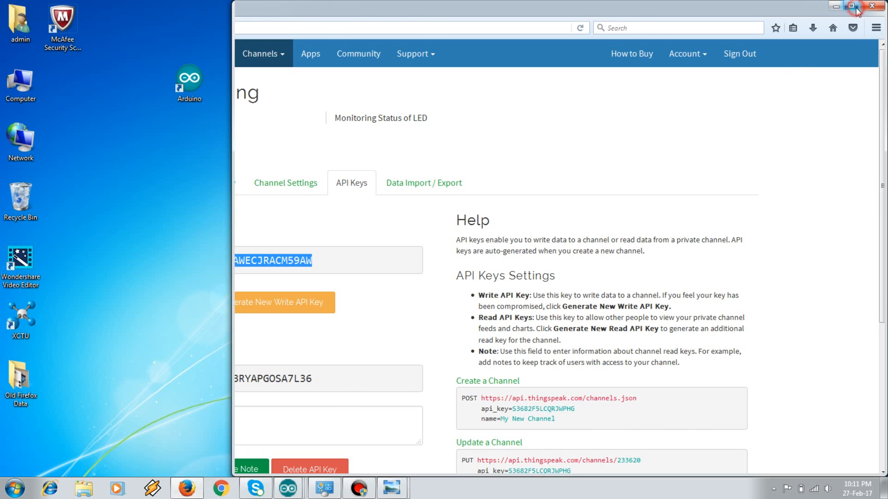
click(851, 6)
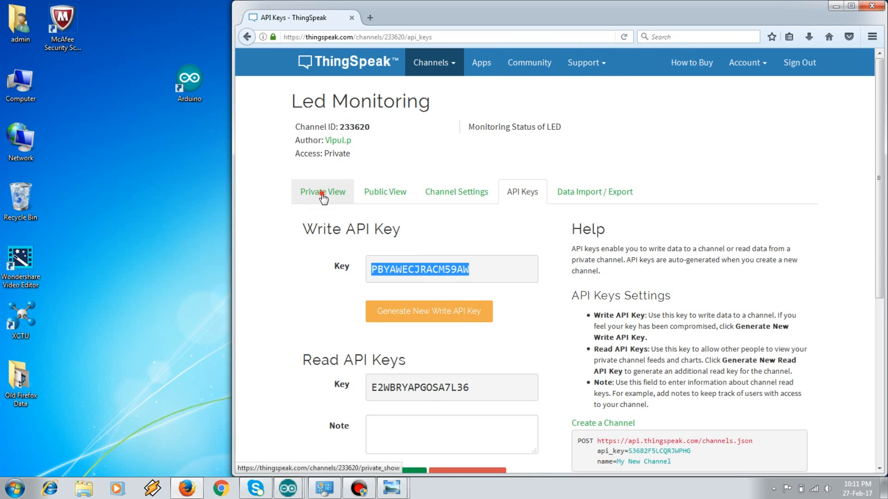
click(322, 191)
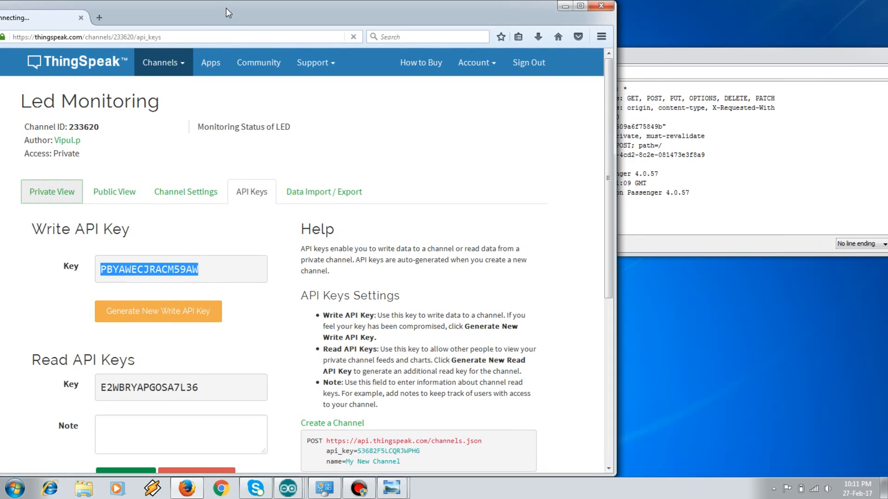
mouse_move(56, 194)
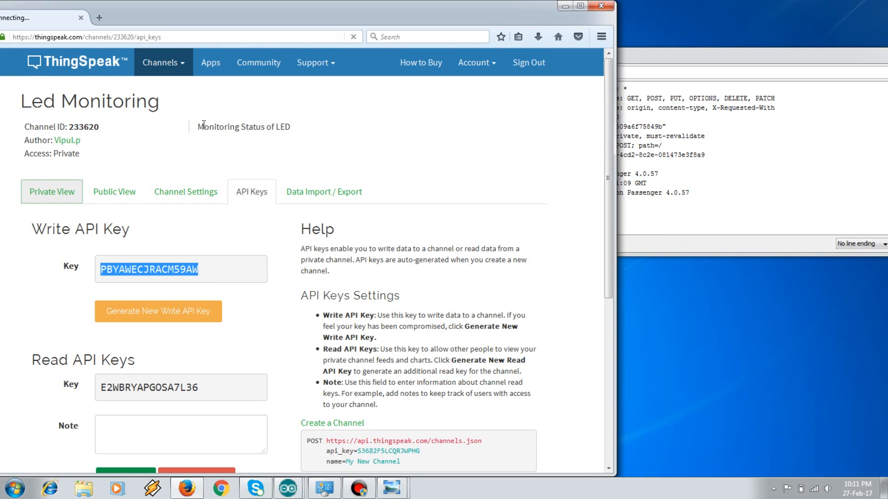
mouse_move(58, 206)
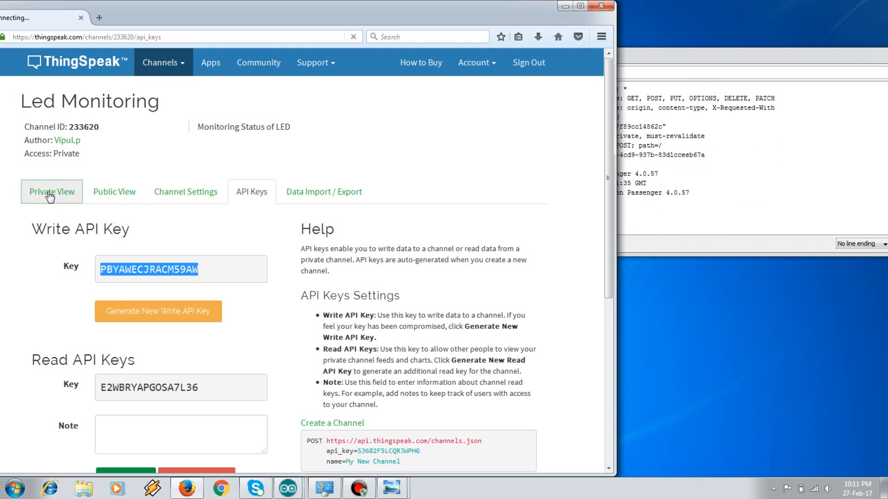
click(51, 192)
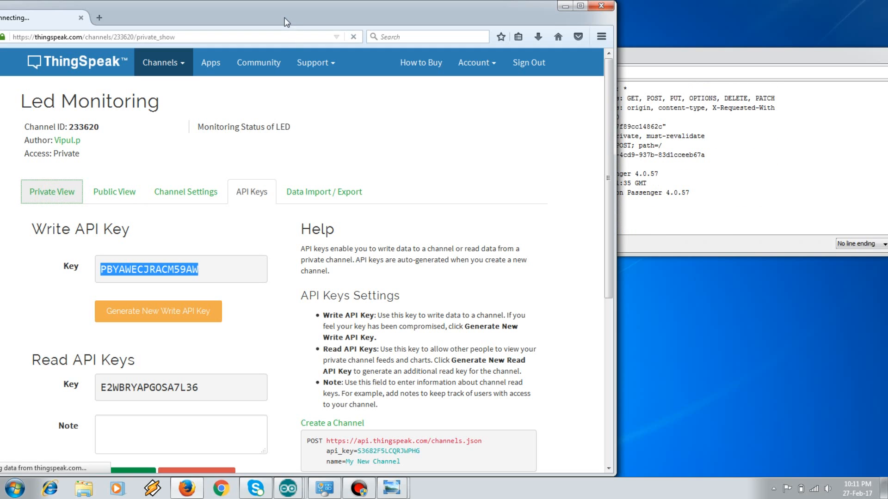
click(51, 193)
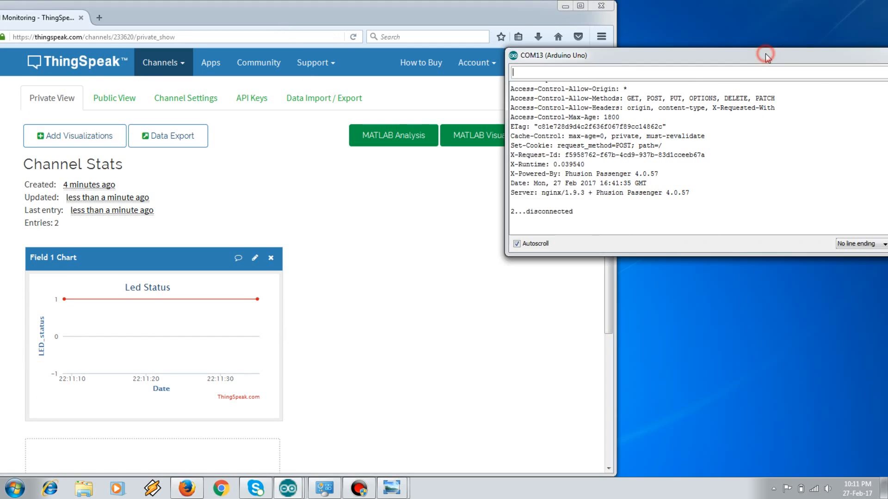
mouse_move(552, 203)
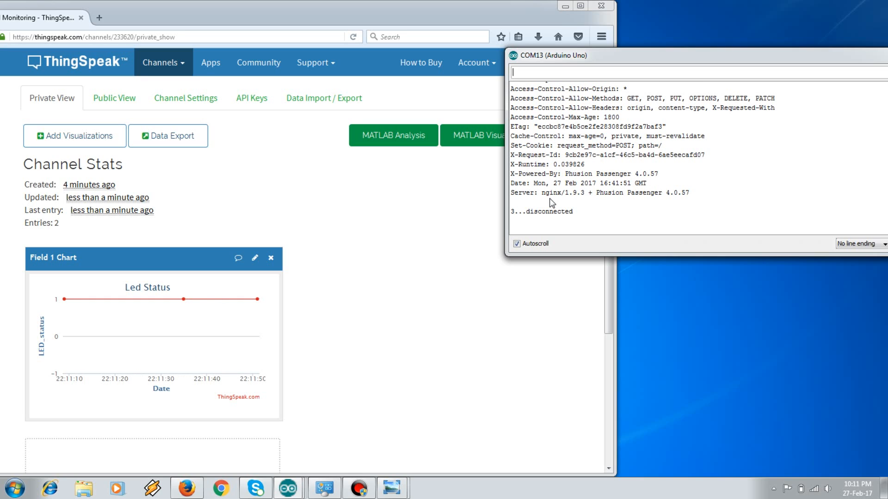
mouse_move(316, 287)
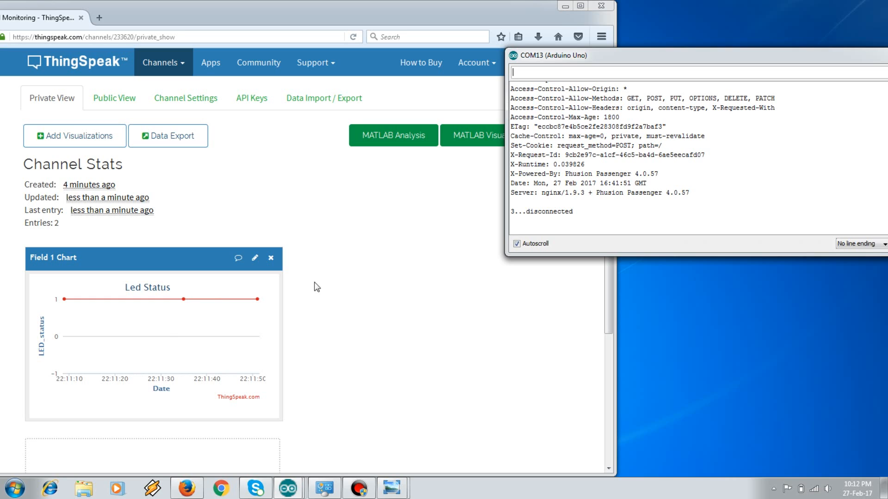
mouse_move(258, 298)
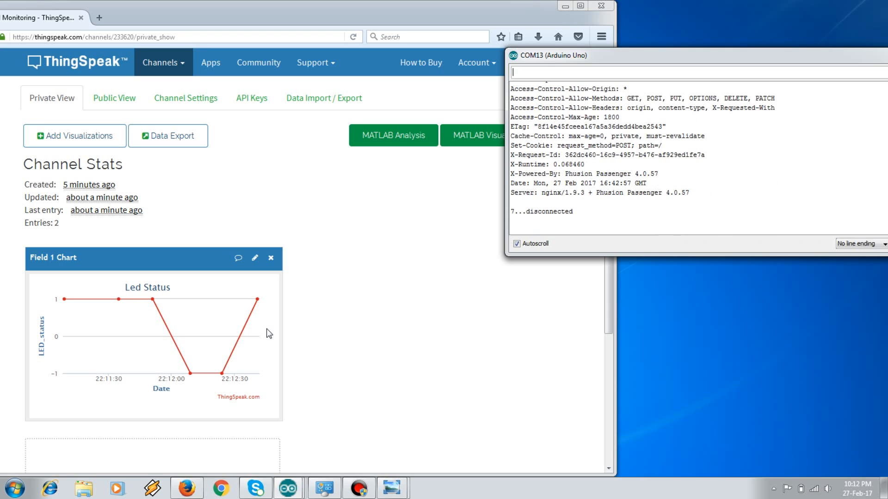
mouse_move(320, 407)
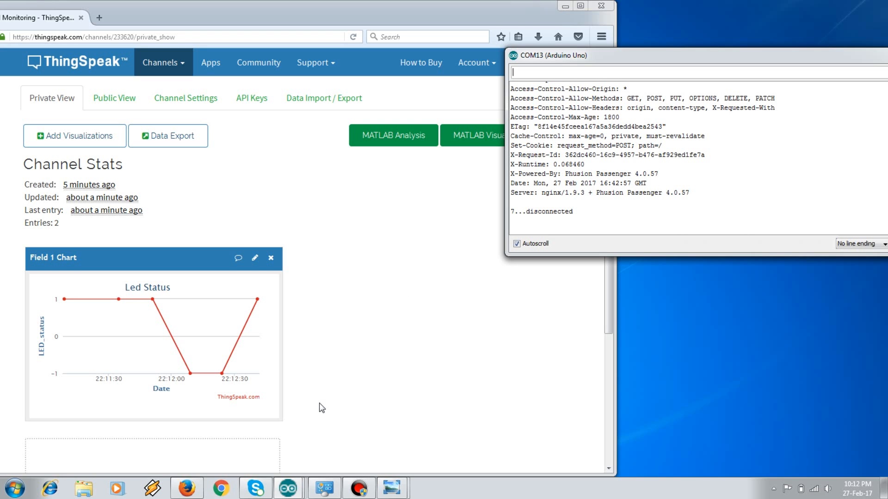
Watch the Led Status chart log readings dipping to -1 and back to 1, then bring up Control Panel
click(324, 488)
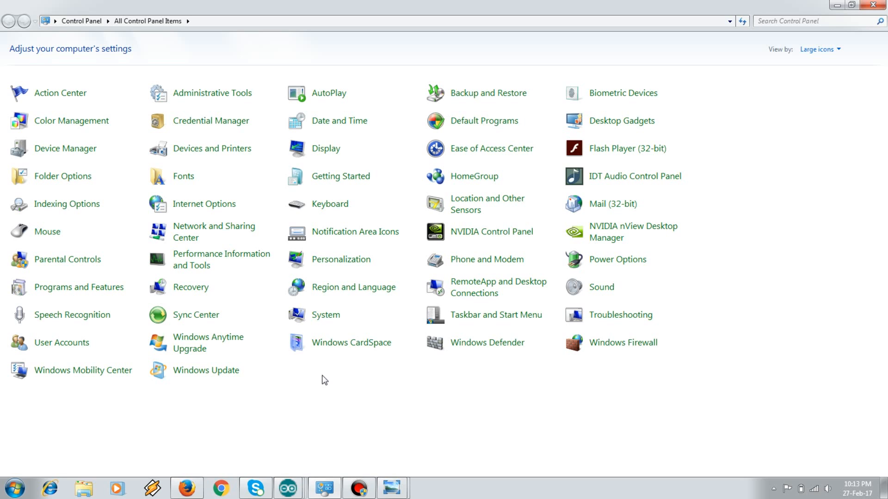
mouse_move(221, 261)
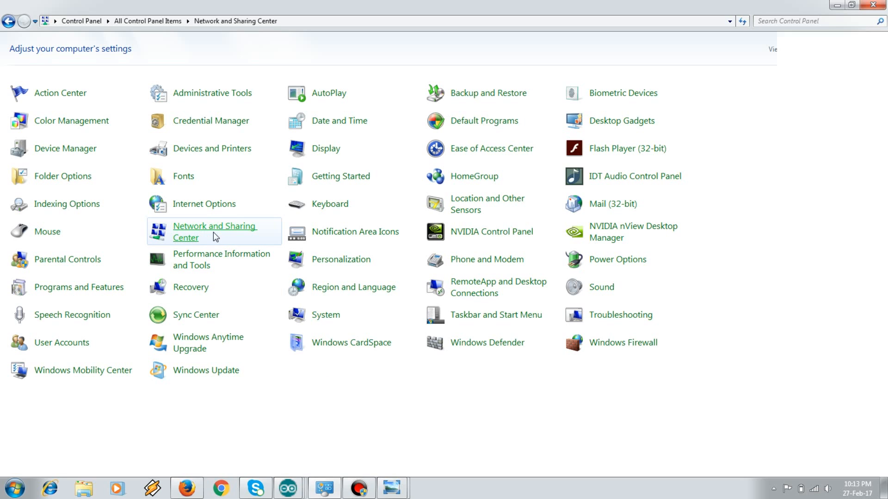
Reach the Wireless Network Connection's Properties Sharing tab with both Internet Connection Sharing options ticked
click(214, 232)
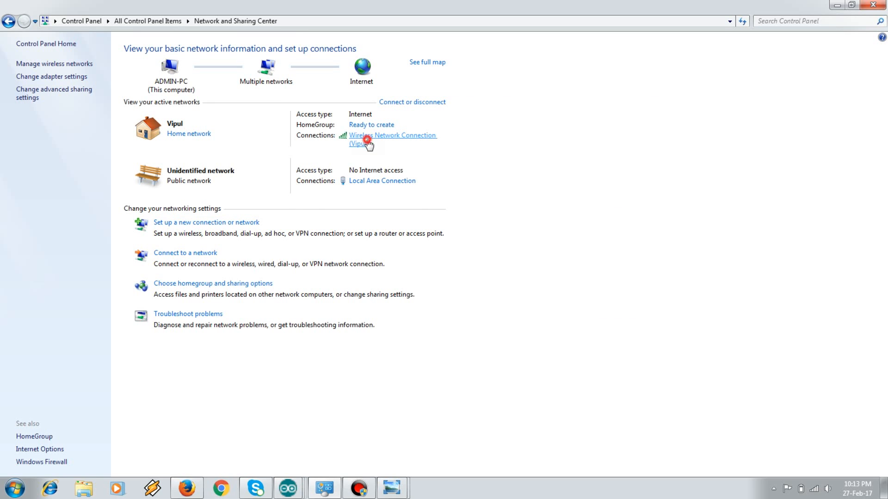
click(391, 135)
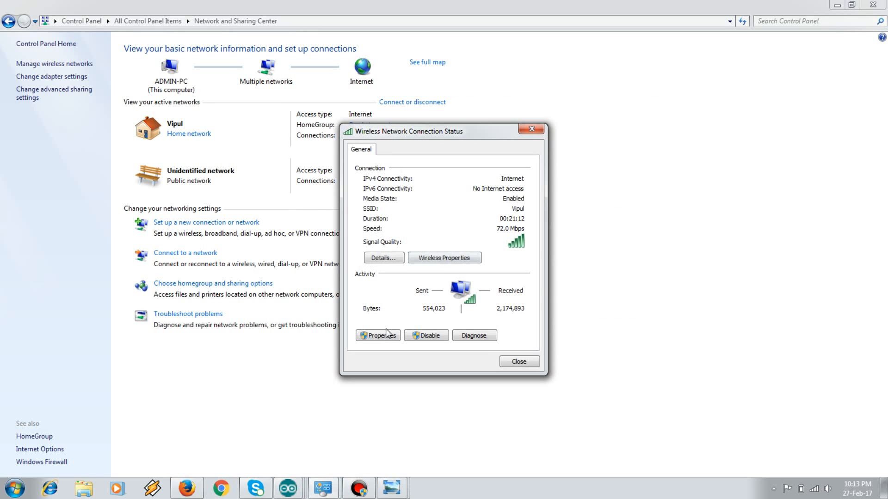
click(377, 335)
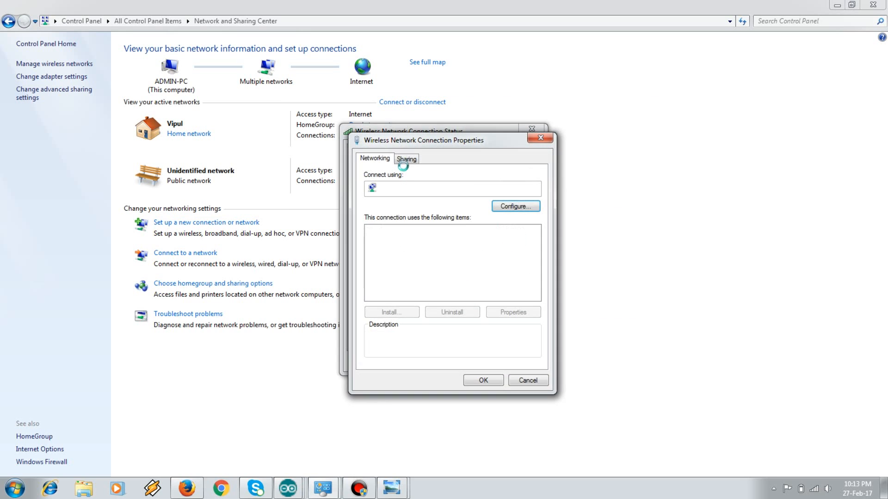
click(406, 158)
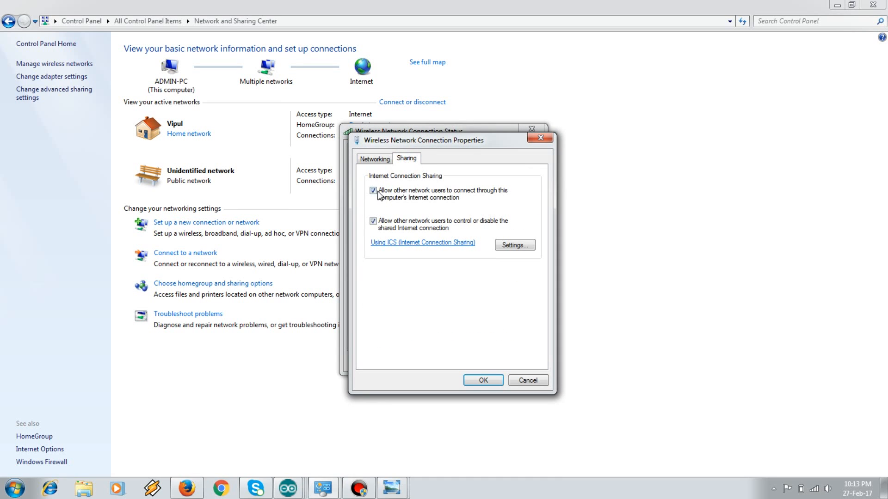